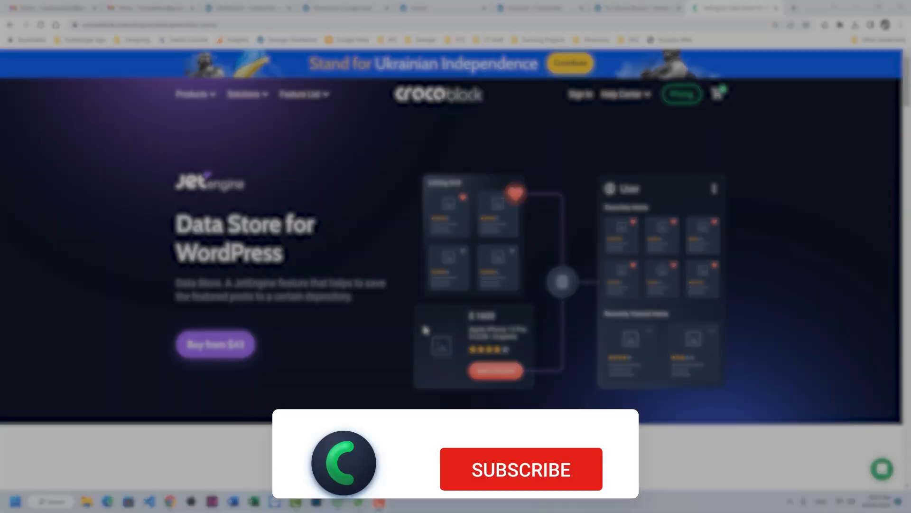
- View the bookmarks, Wishlists and Recently viewed use-case examples on the Data Store page
left_click(520, 469)
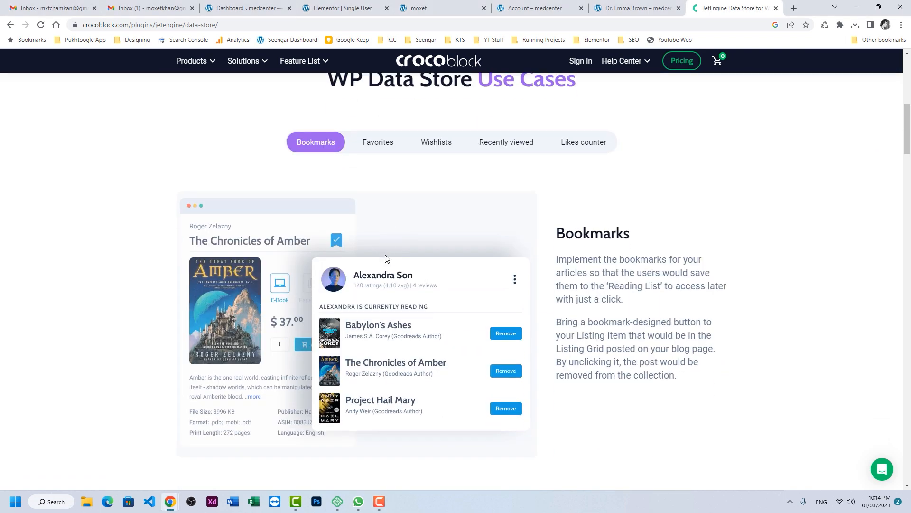
mouse_move(266, 310)
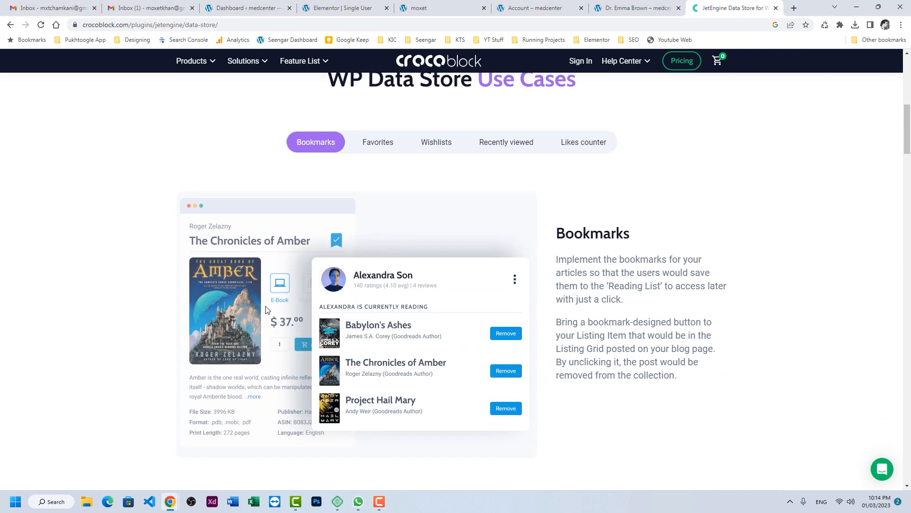
mouse_move(324, 230)
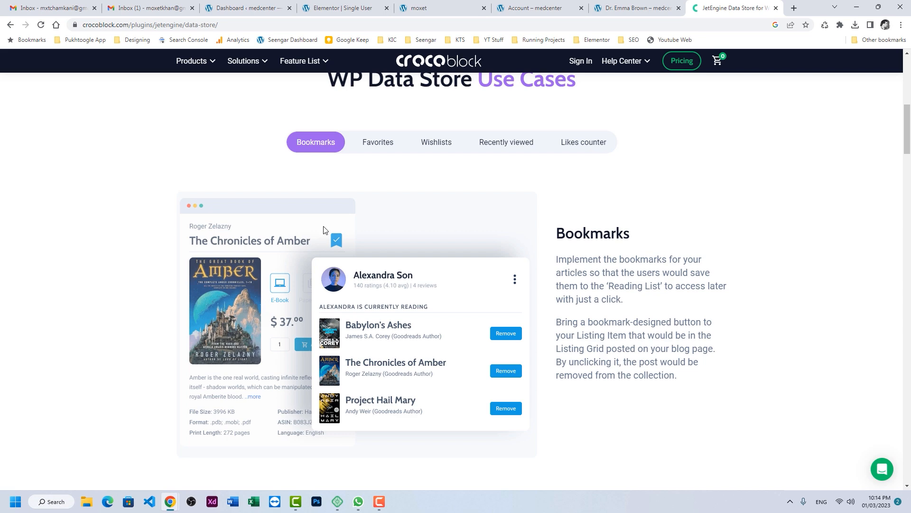
left_click(435, 144)
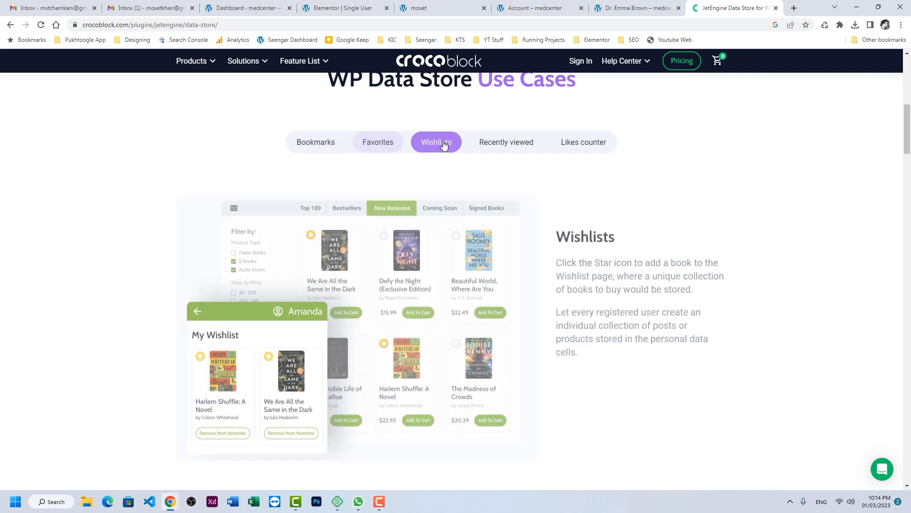
left_click(505, 142)
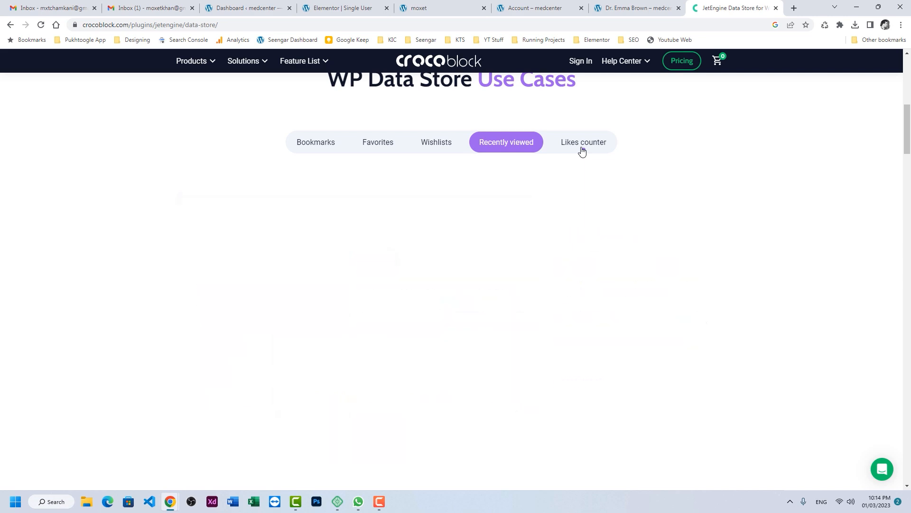
left_click(633, 7)
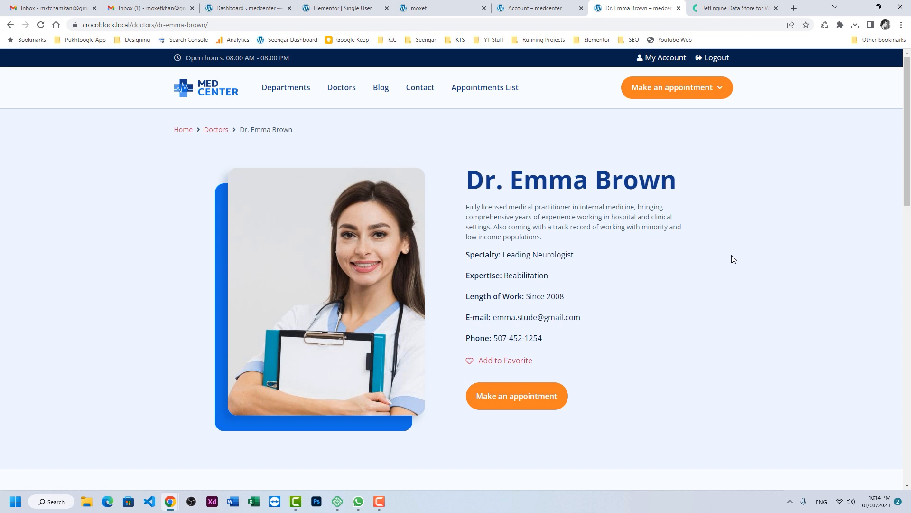
mouse_move(731, 258)
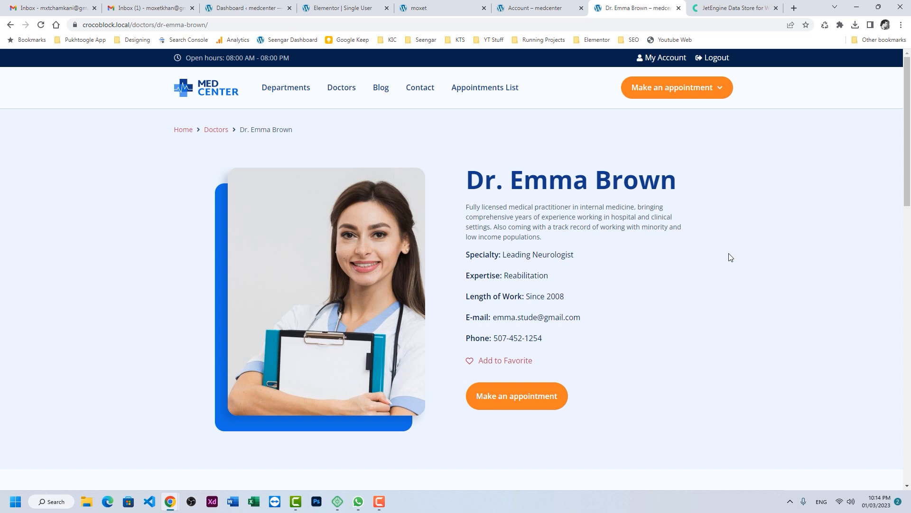
mouse_move(518, 365)
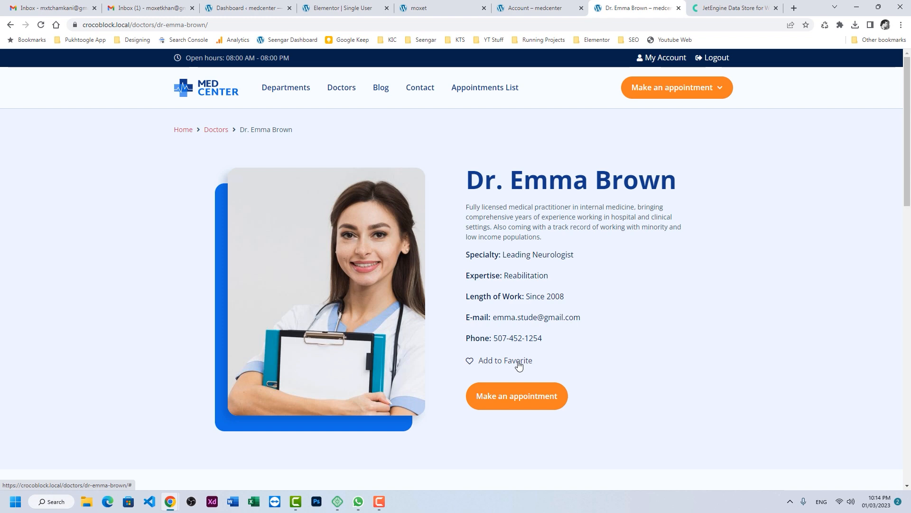
left_click(537, 8)
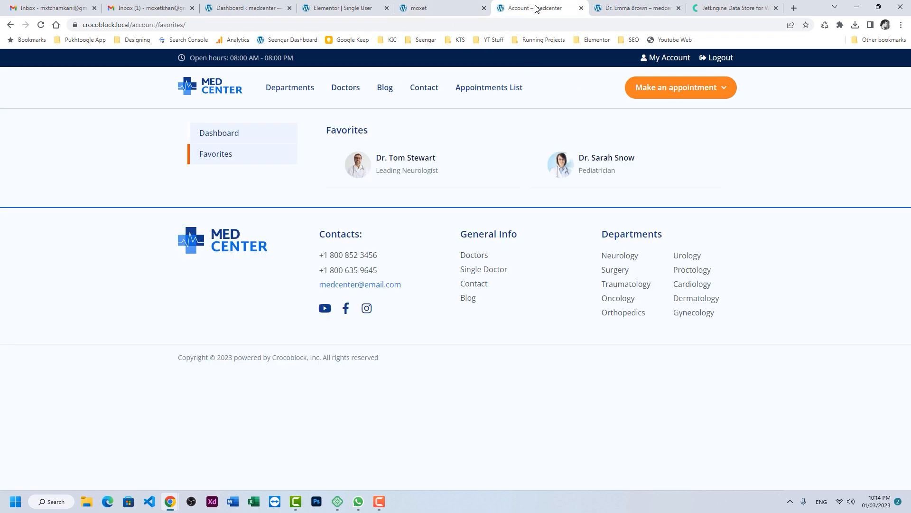
mouse_move(775, 193)
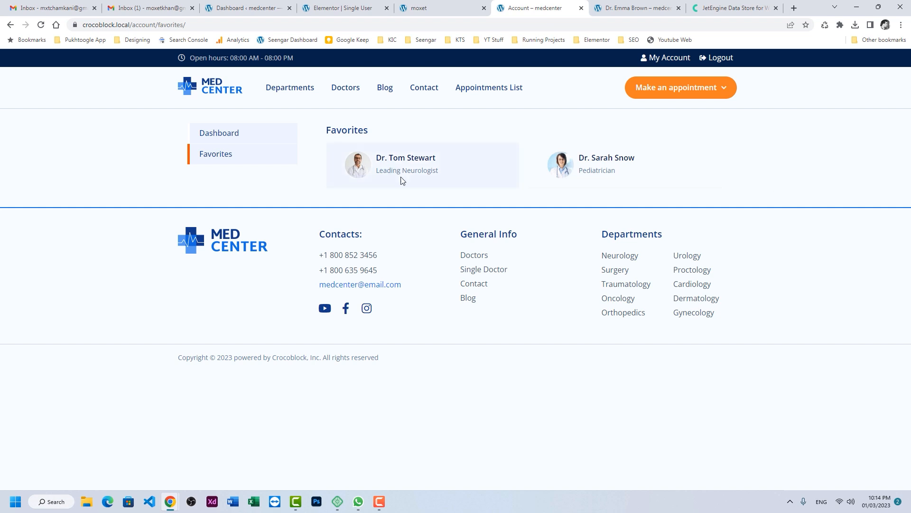
mouse_move(667, 173)
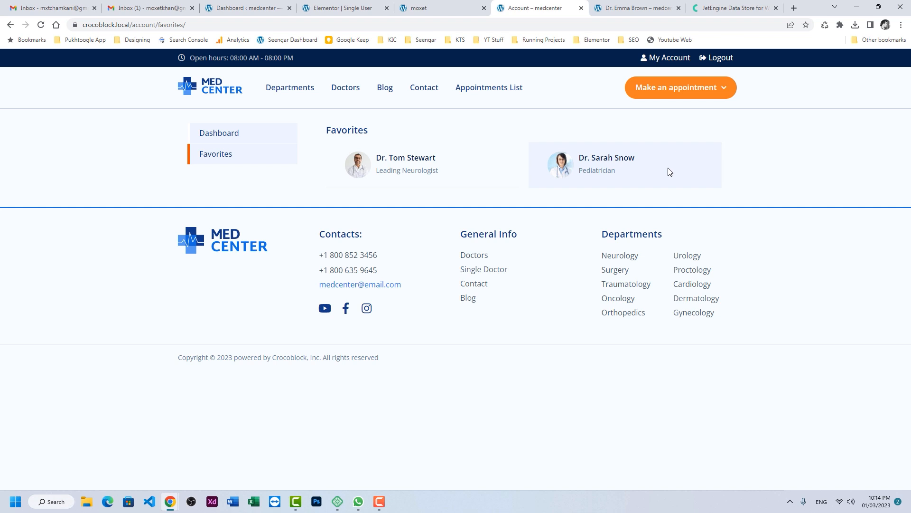
left_click(635, 8)
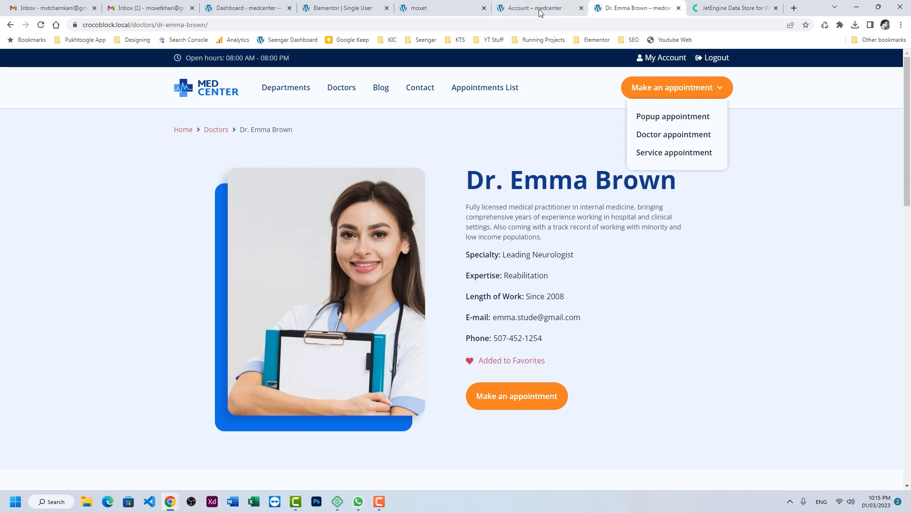
left_click(537, 8)
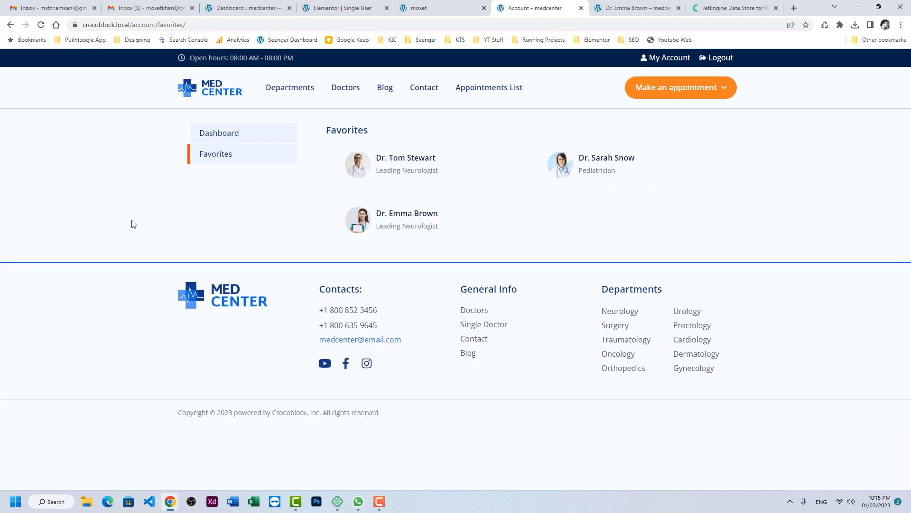
mouse_move(154, 216)
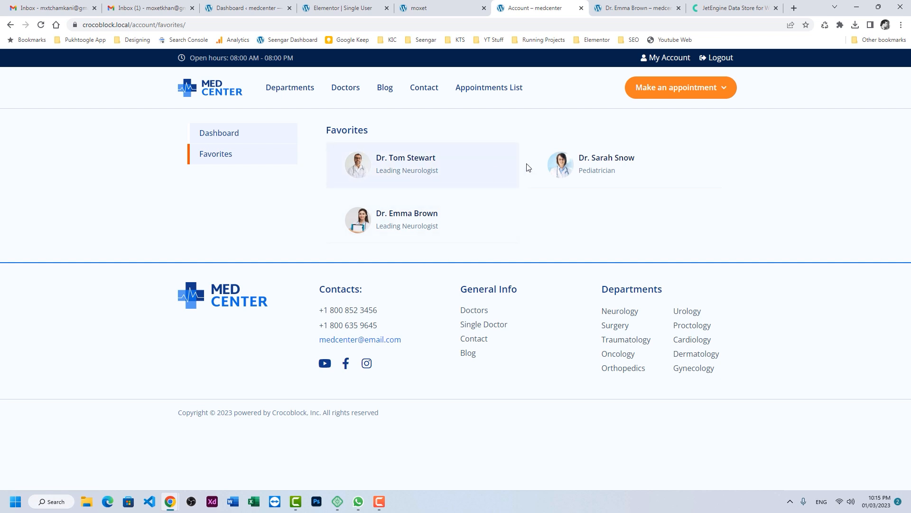
mouse_move(493, 246)
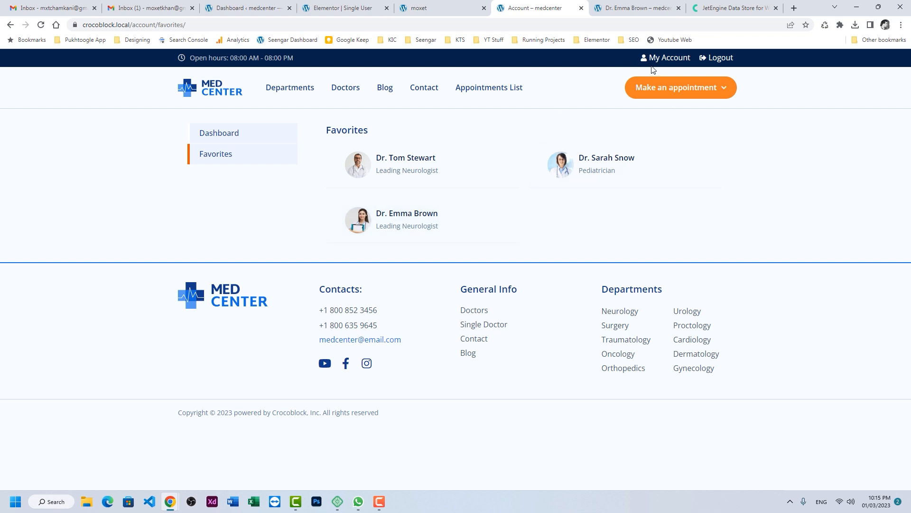
mouse_move(371, 189)
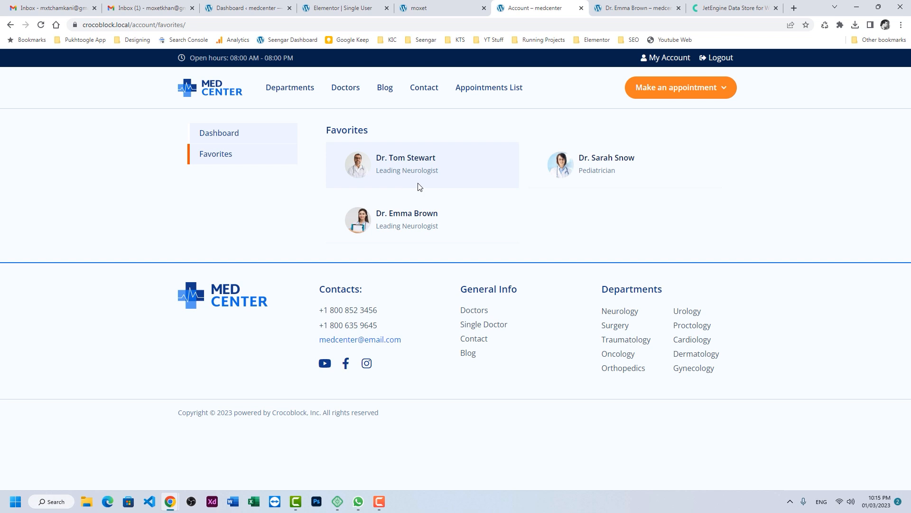
mouse_move(425, 190)
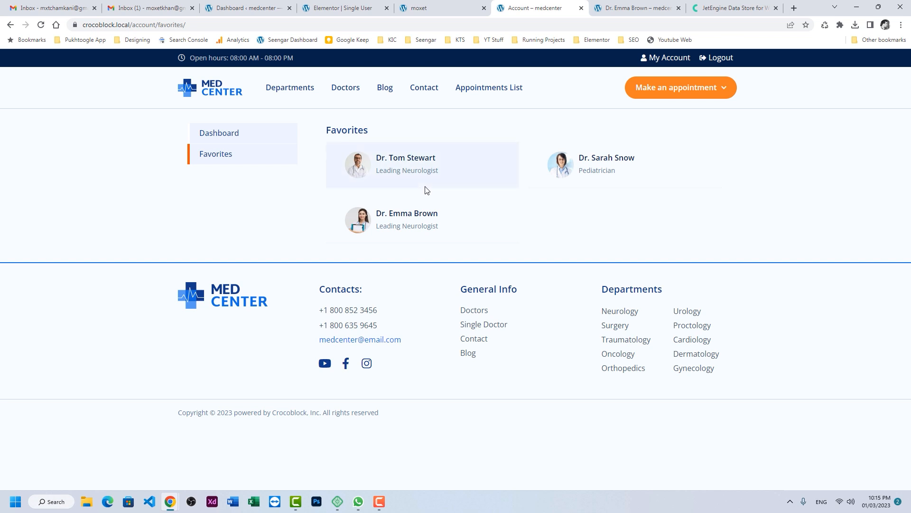
mouse_move(443, 7)
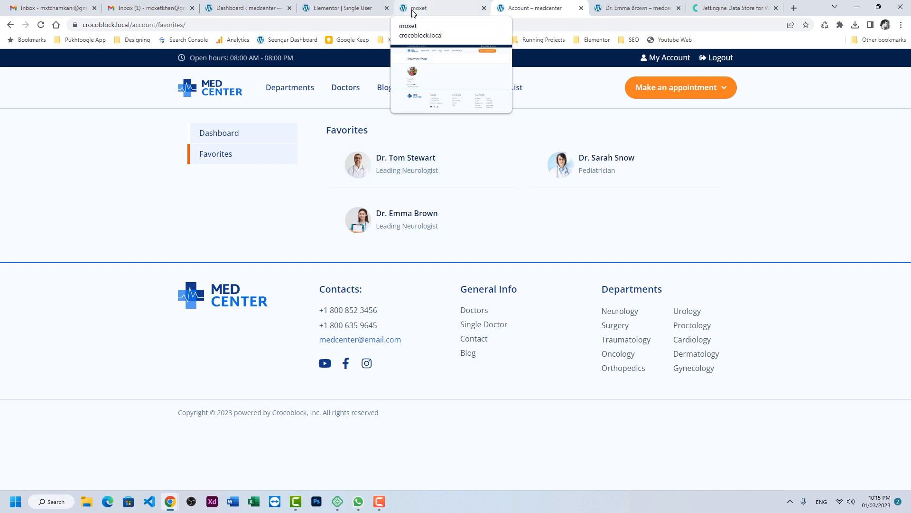
- View the Single User Page for user moxet with display name and registration date
left_click(441, 7)
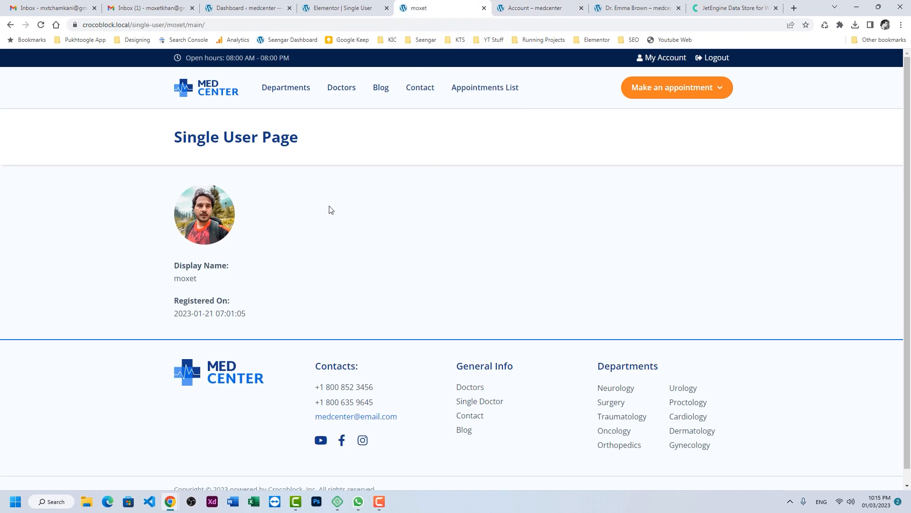
mouse_move(331, 196)
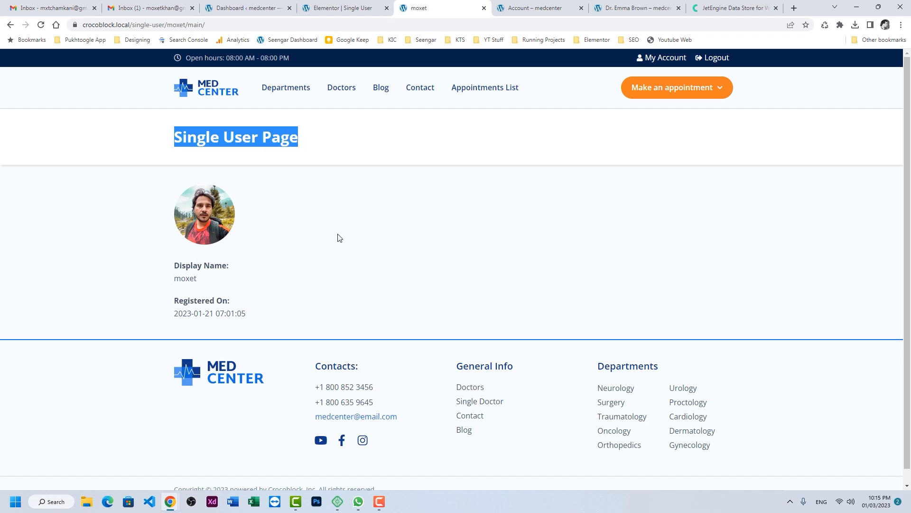
mouse_move(330, 214)
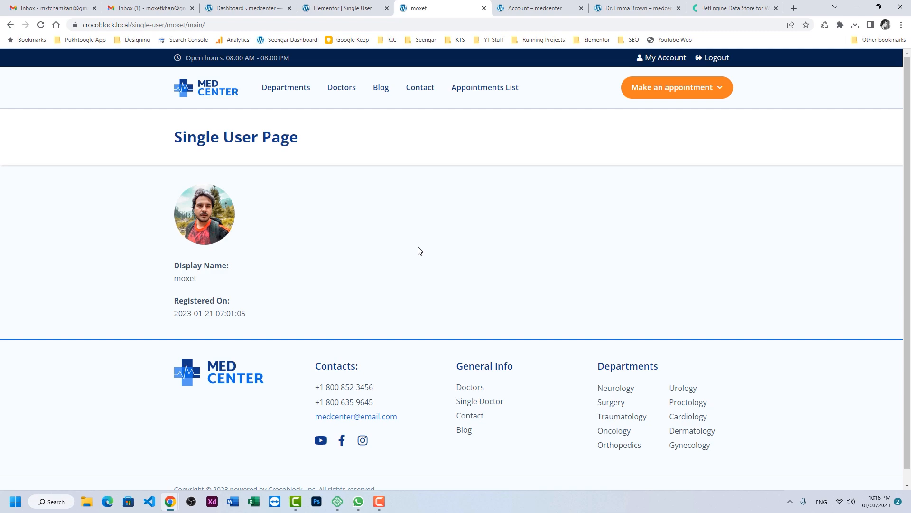
- Go to Crocoblock's free DevTools page and filter the tools to JetEngine ones
left_click(734, 8)
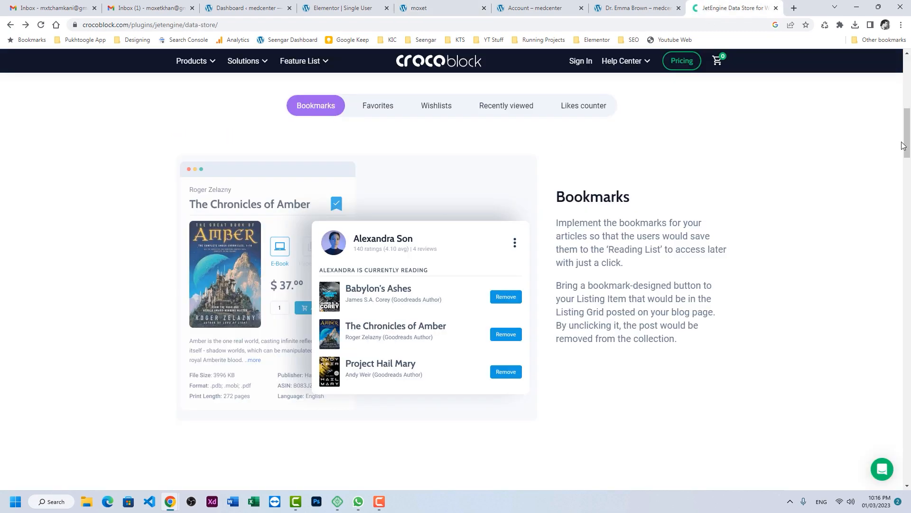
scroll("down", 3)
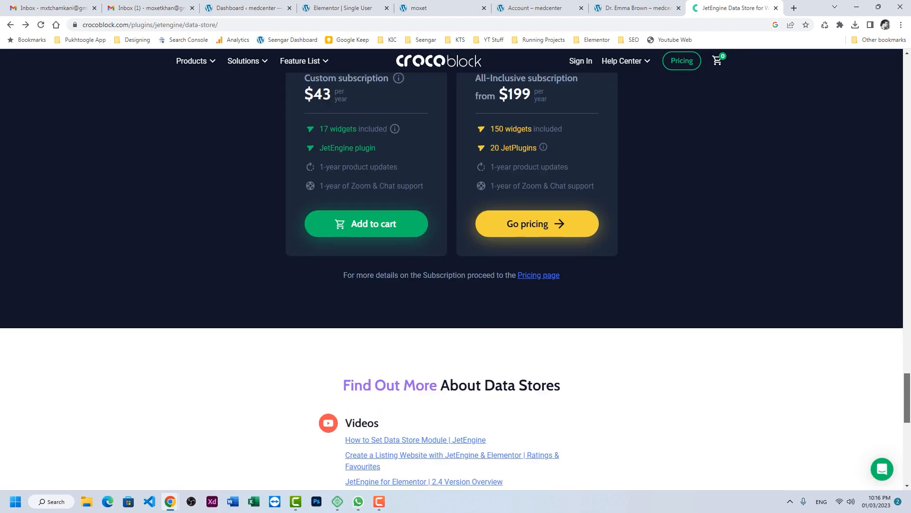
scroll("down", 3)
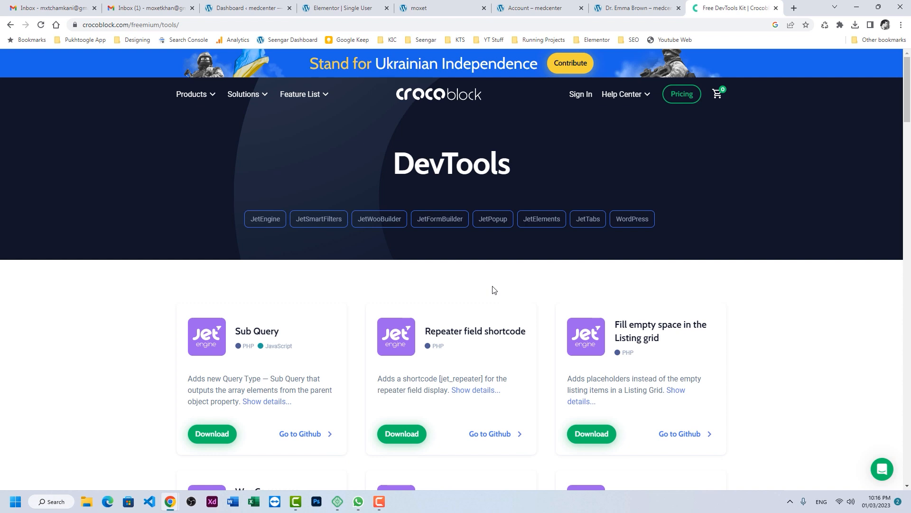
mouse_move(500, 281)
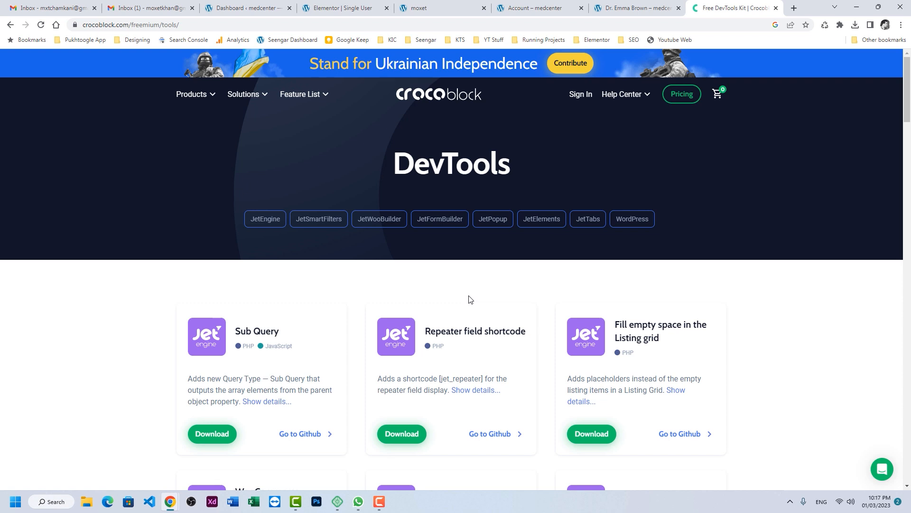
left_click(264, 219)
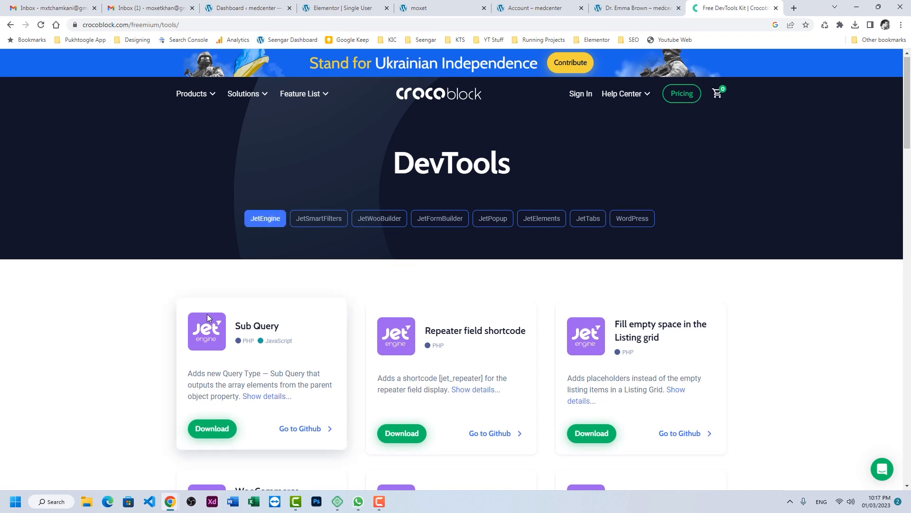
- Download the Public User Meta Stores add-on zip
scroll("down", 3)
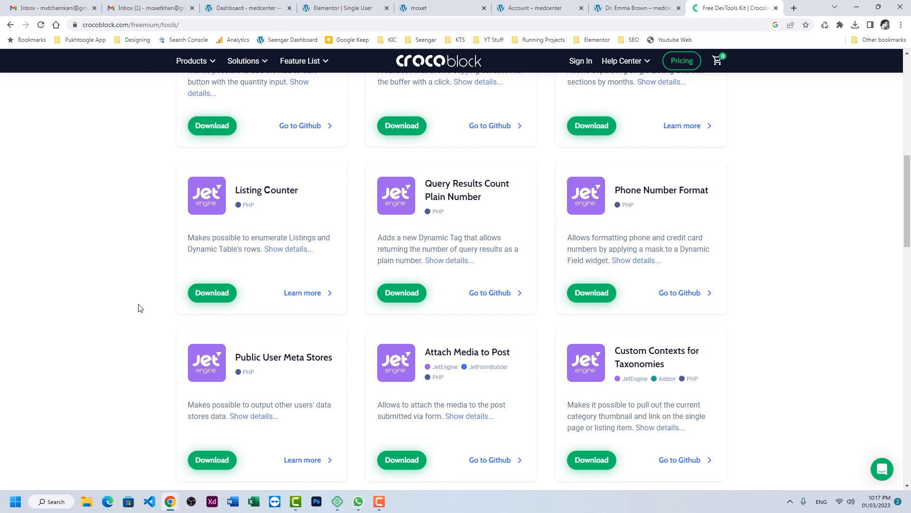
scroll("down", 3)
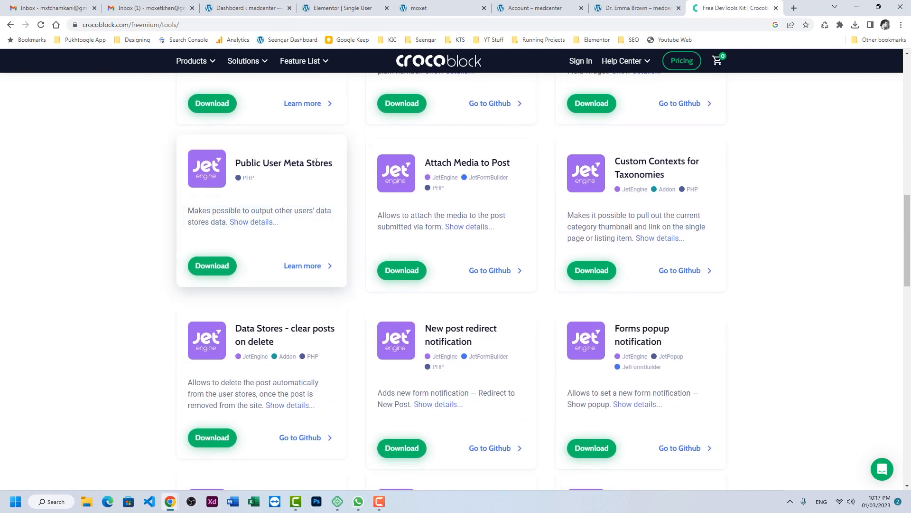
left_click(212, 266)
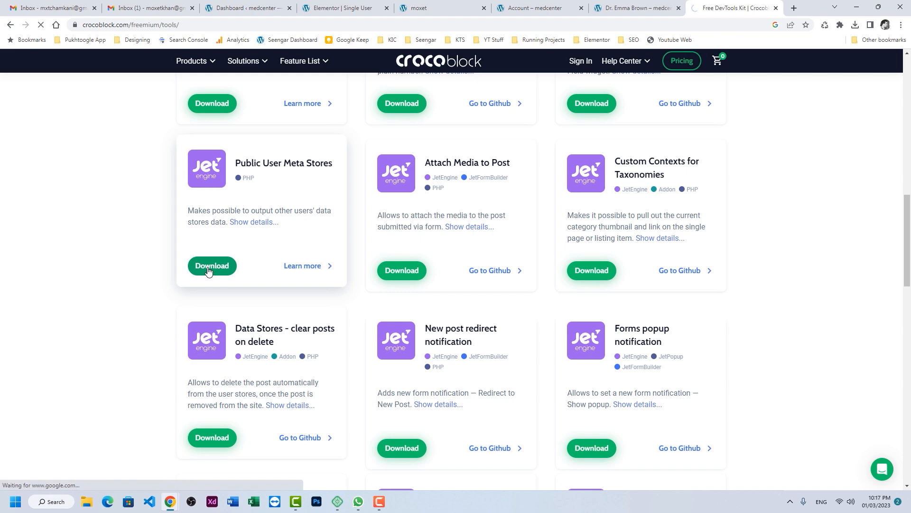
left_click(211, 271)
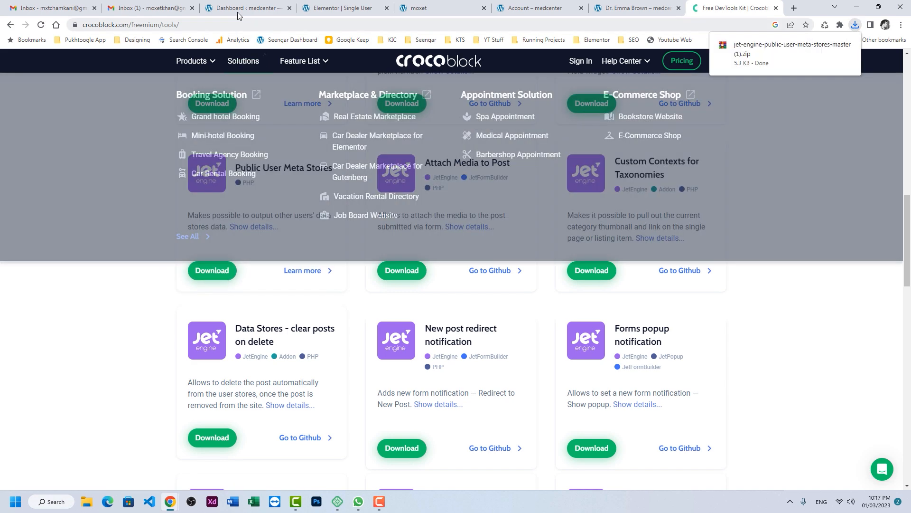
- Upload the Public User Meta Stores zip through Plugins > Add New > Upload Plugin
left_click(248, 8)
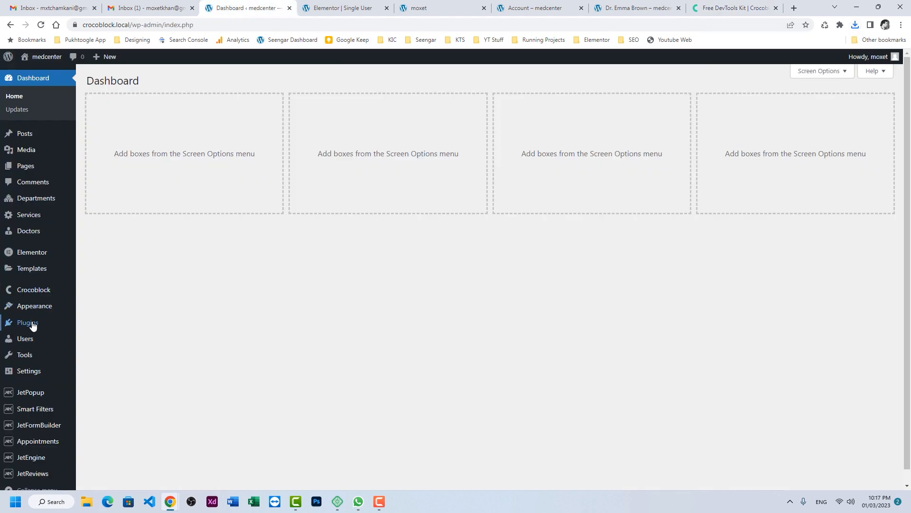
left_click(27, 323)
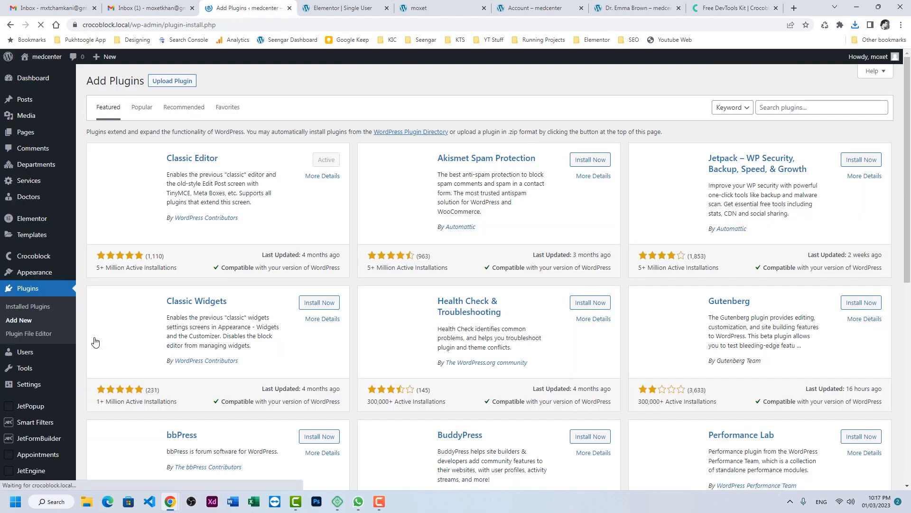
left_click(172, 80)
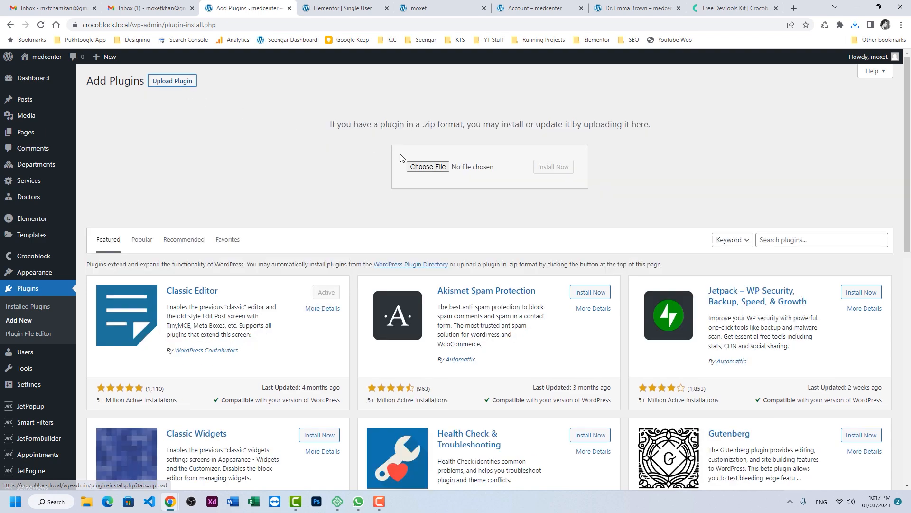
left_click(428, 167)
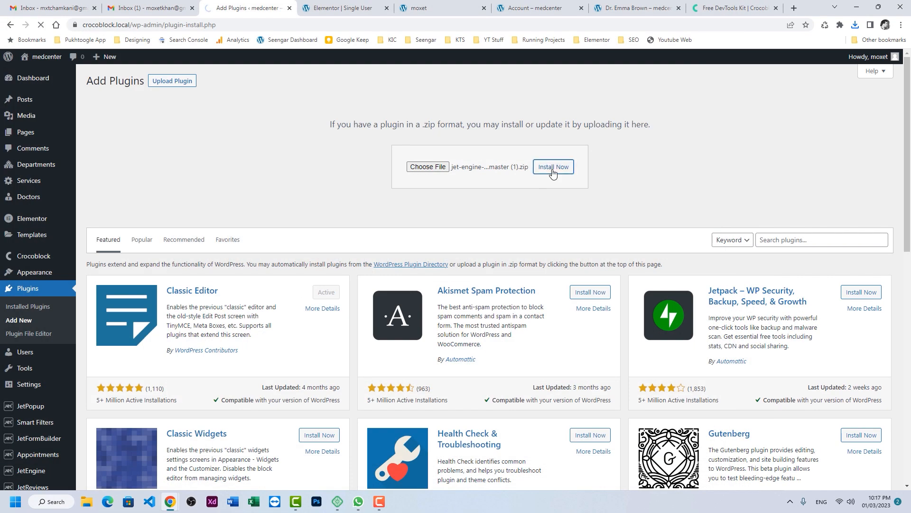
- Install the uploaded plugin and activate it on the MedCenter site
left_click(553, 169)
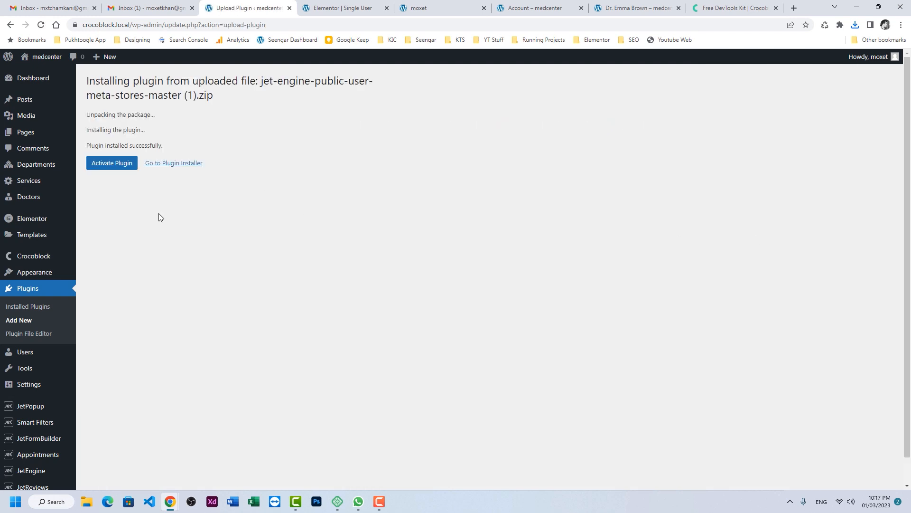
left_click(112, 165)
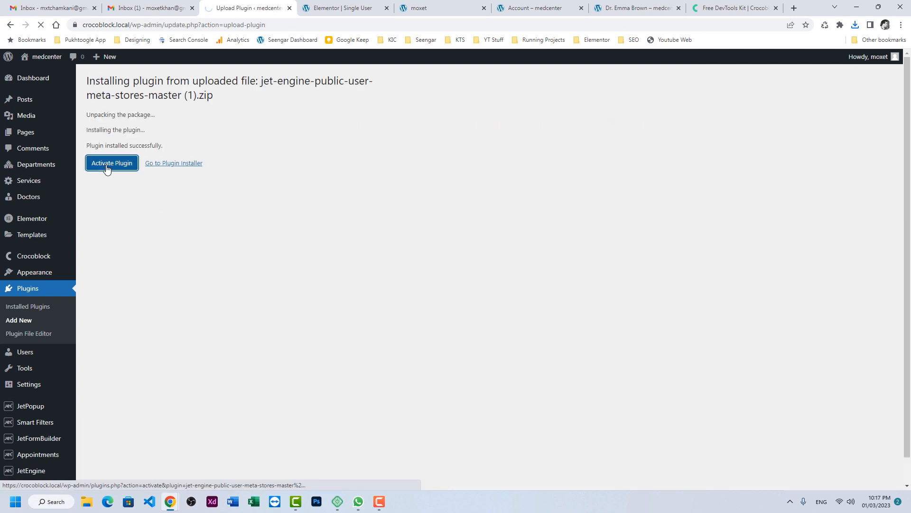
left_click(111, 164)
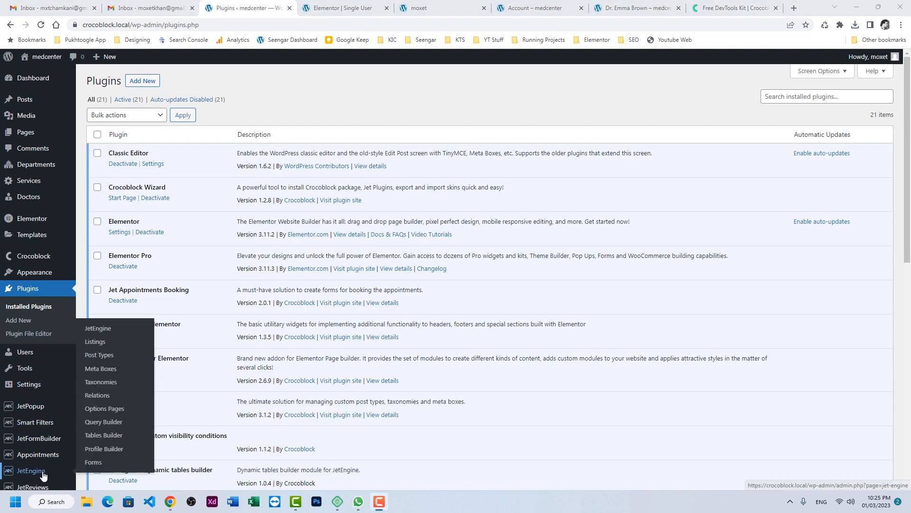
- Start a new JetEngine query named 'Public Favorite for User' with post type Doctors
left_click(97, 398)
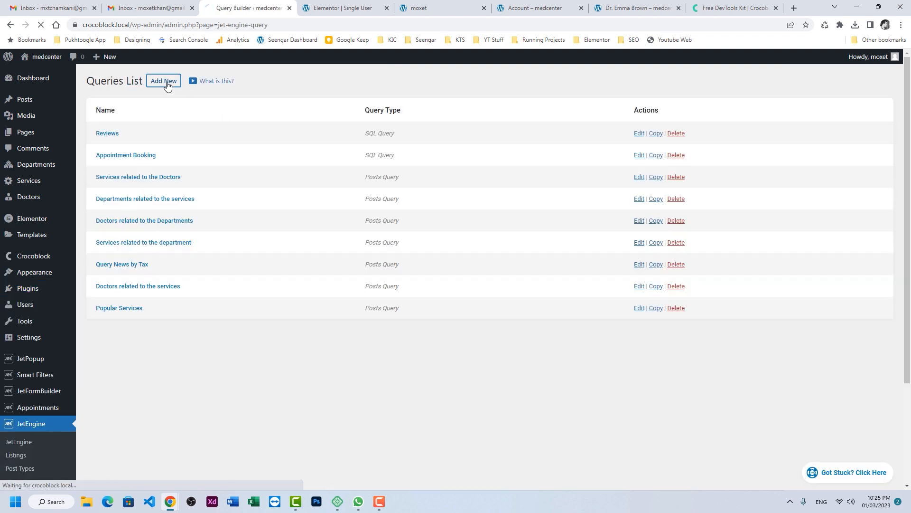
left_click(164, 80)
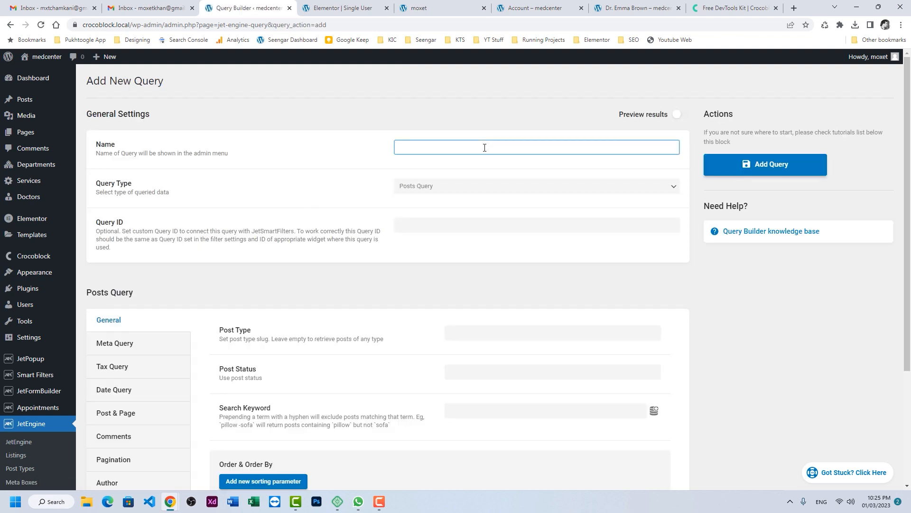
type("Public Favorite fo")
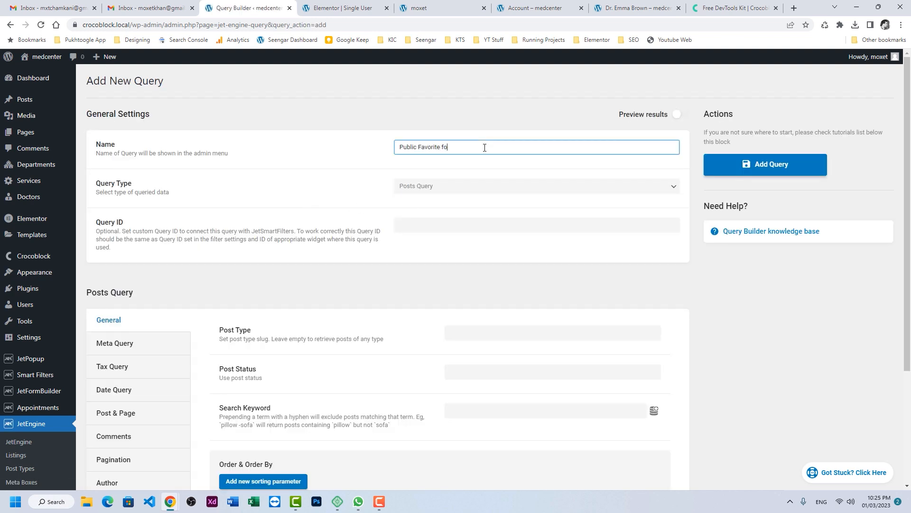
type("r User")
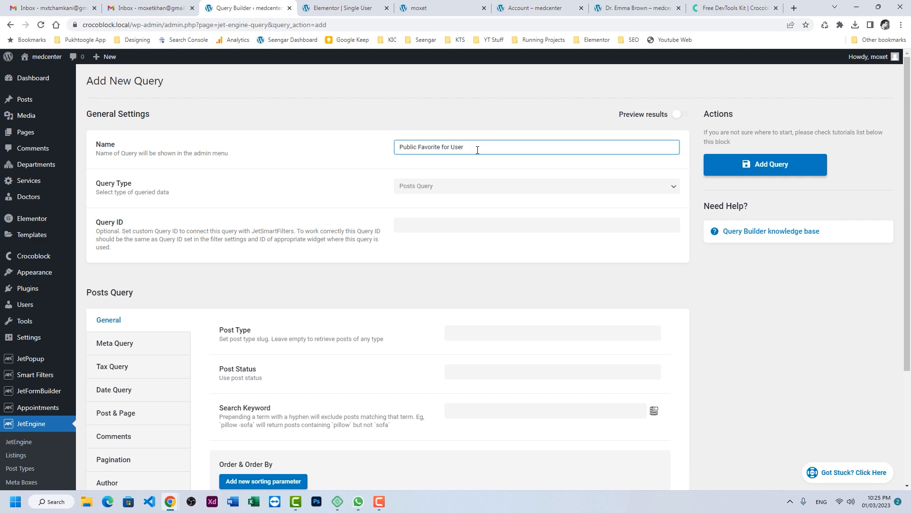
scroll("down", 3)
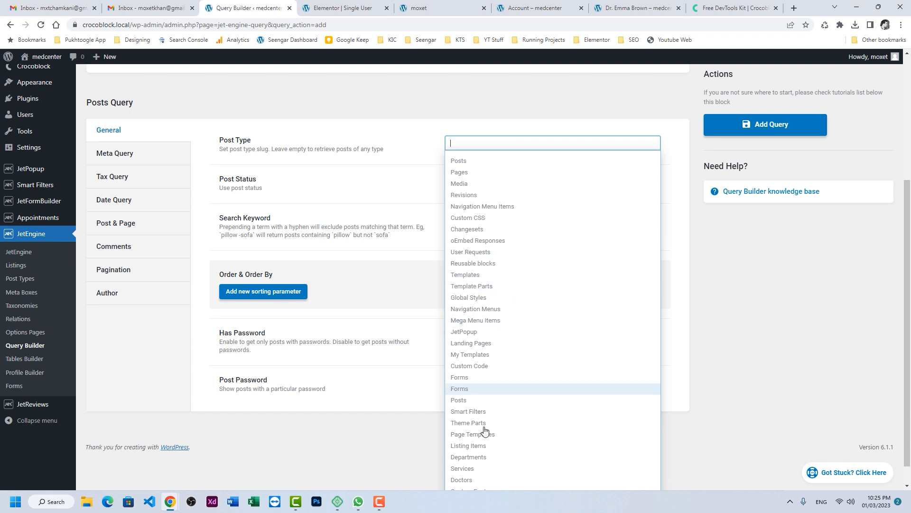
left_click(462, 482)
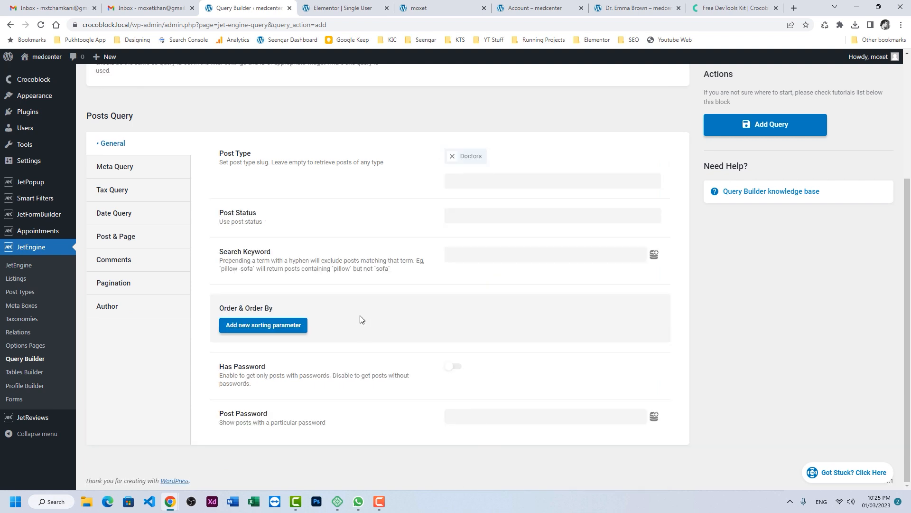
- Set Post In to the Public User Meta Stores: Get Store macro for Favorites and save the query
left_click(116, 236)
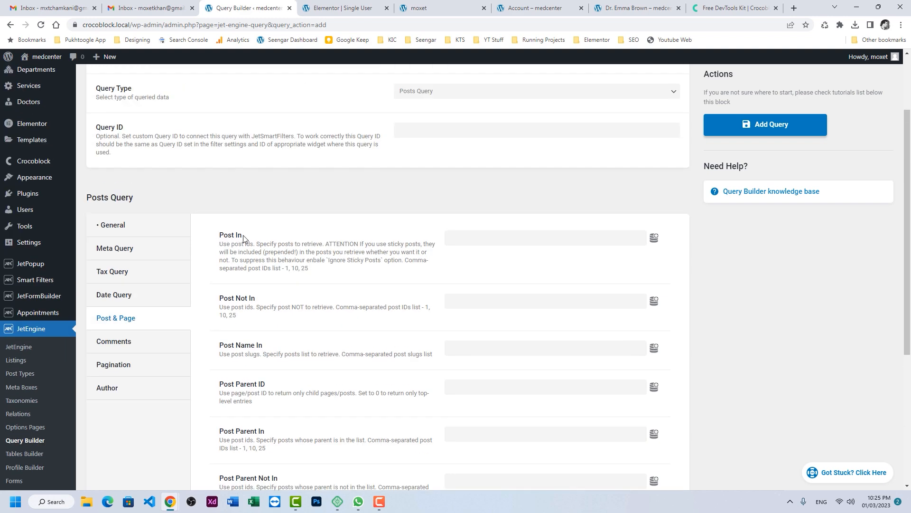
left_click(653, 237)
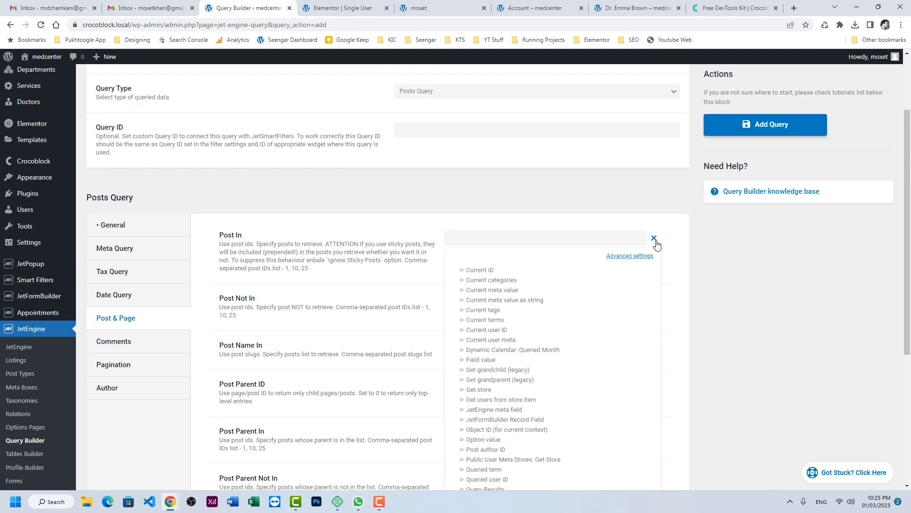
mouse_move(655, 243)
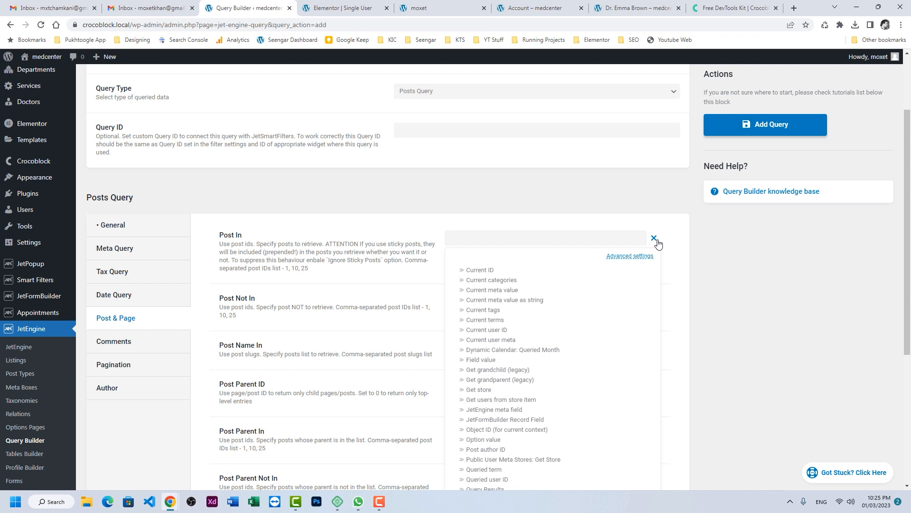
mouse_move(523, 463)
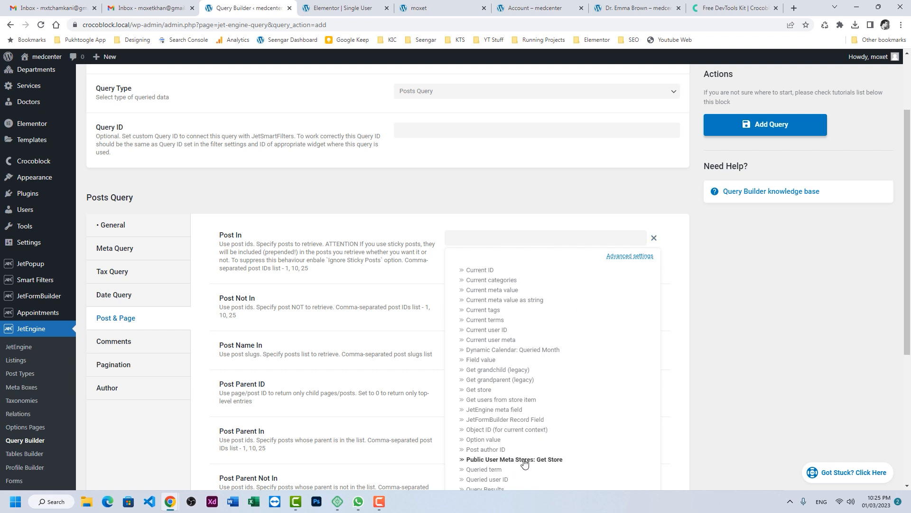
left_click(513, 459)
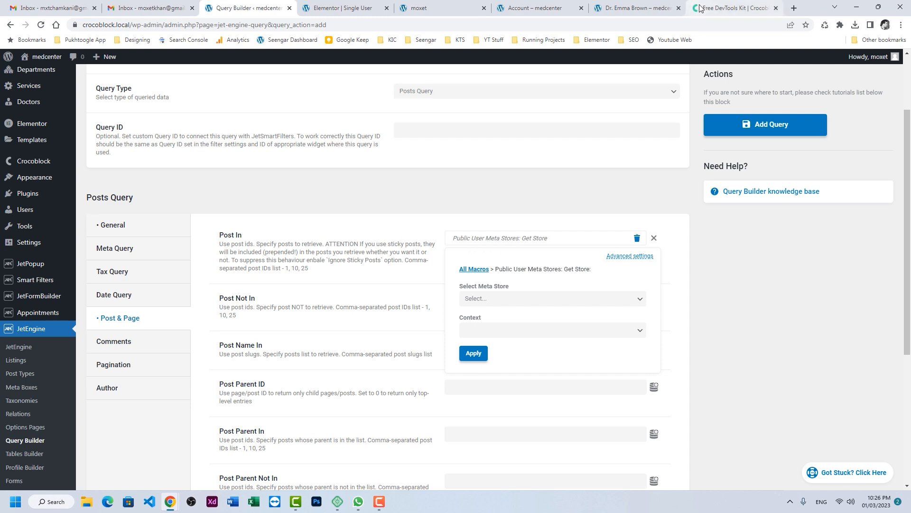
left_click(734, 7)
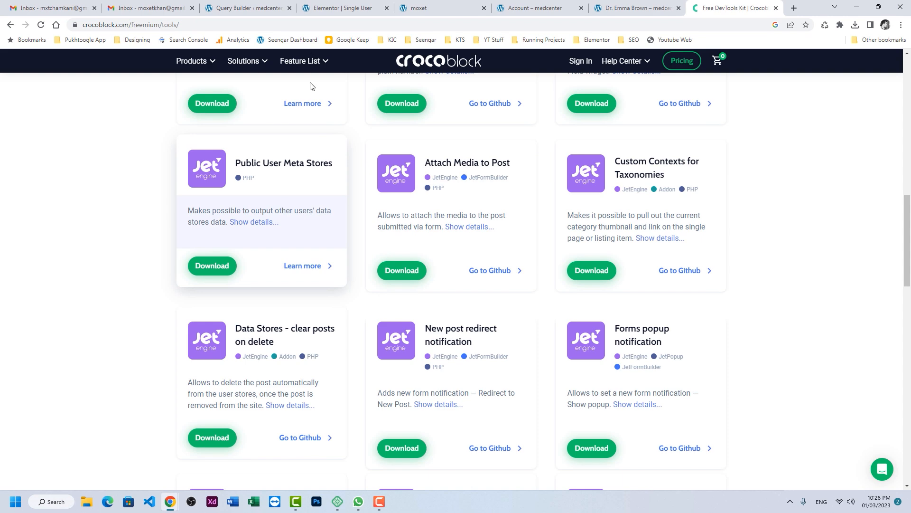
left_click(247, 7)
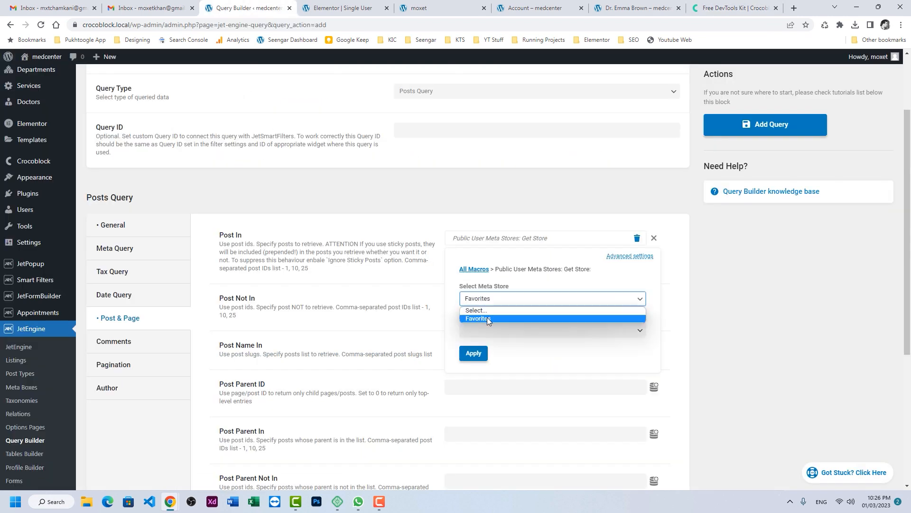
left_click(475, 321)
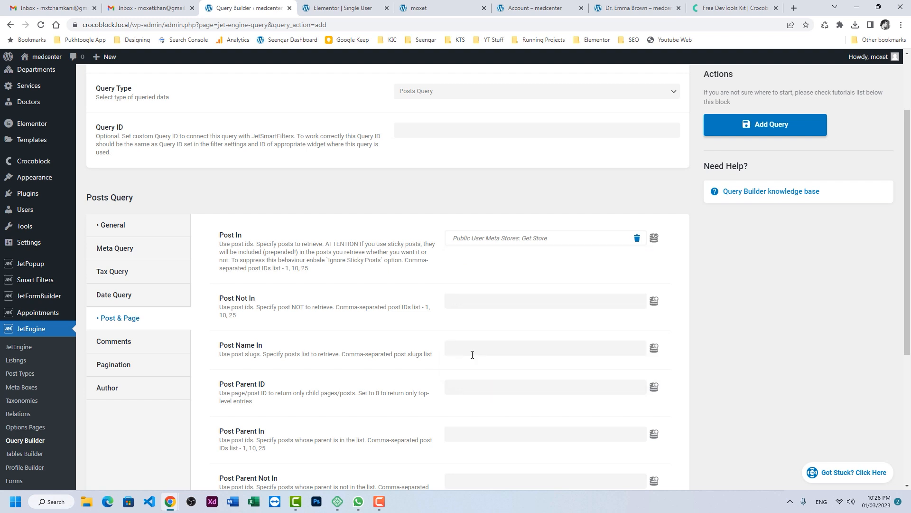
left_click(765, 124)
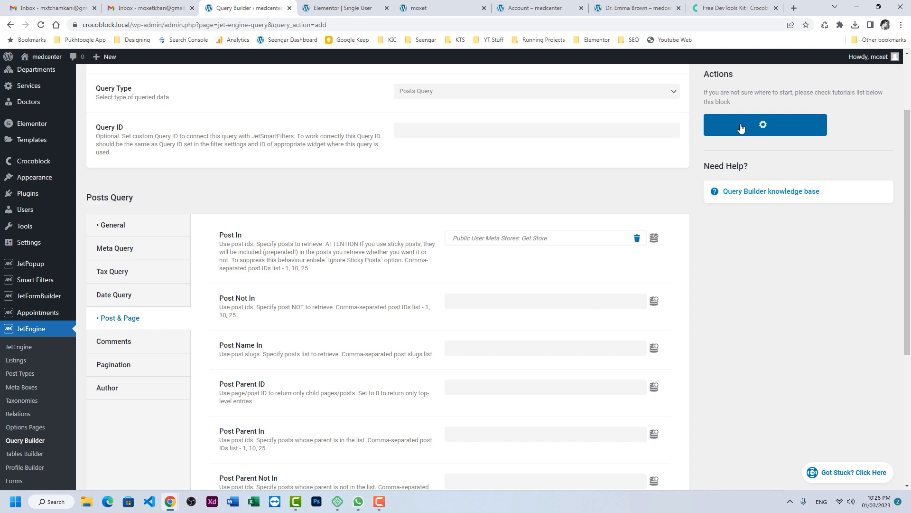
left_click(765, 125)
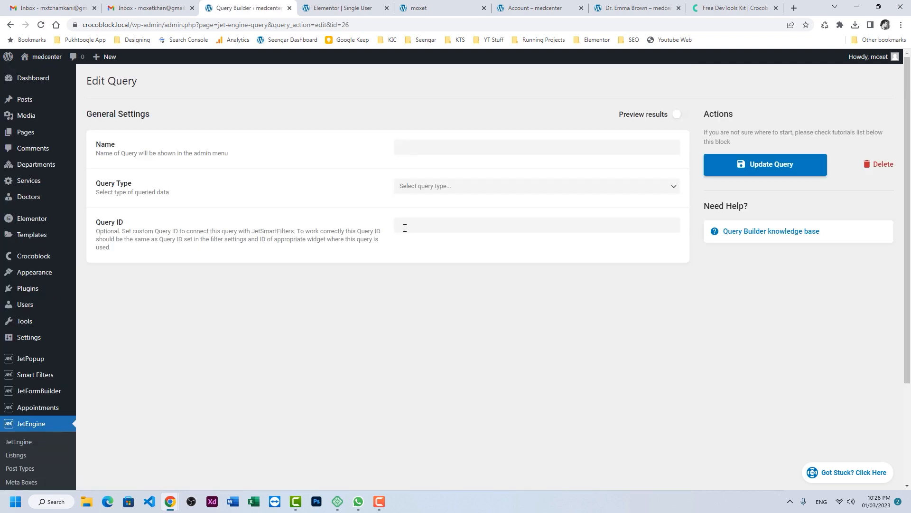
left_click(343, 9)
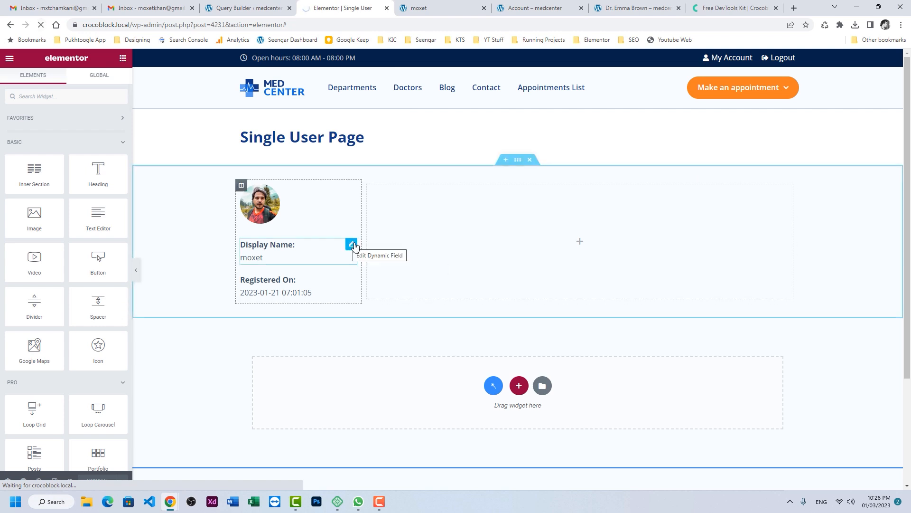
mouse_move(69, 249)
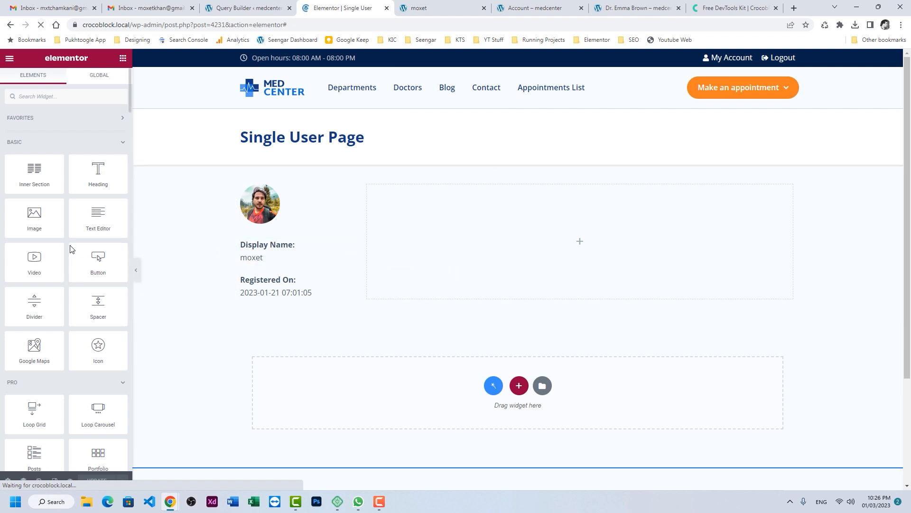
left_click(247, 7)
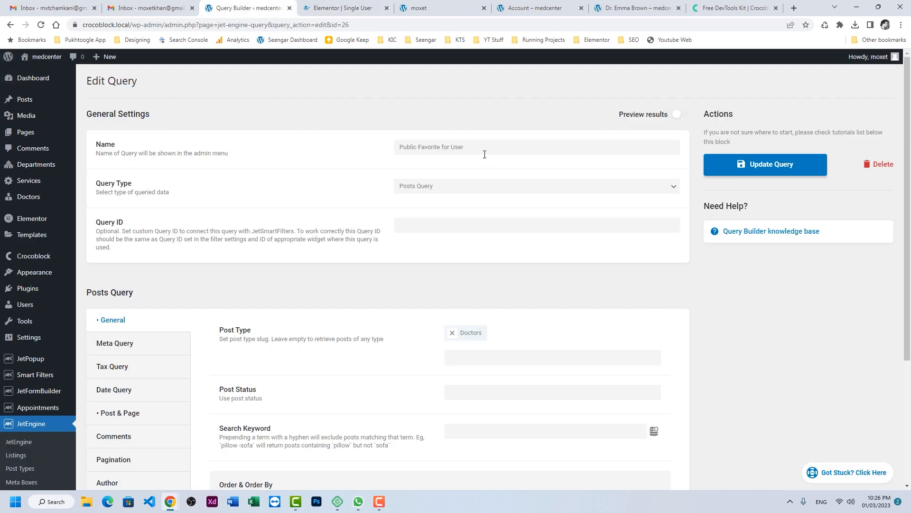
triple_click(485, 147)
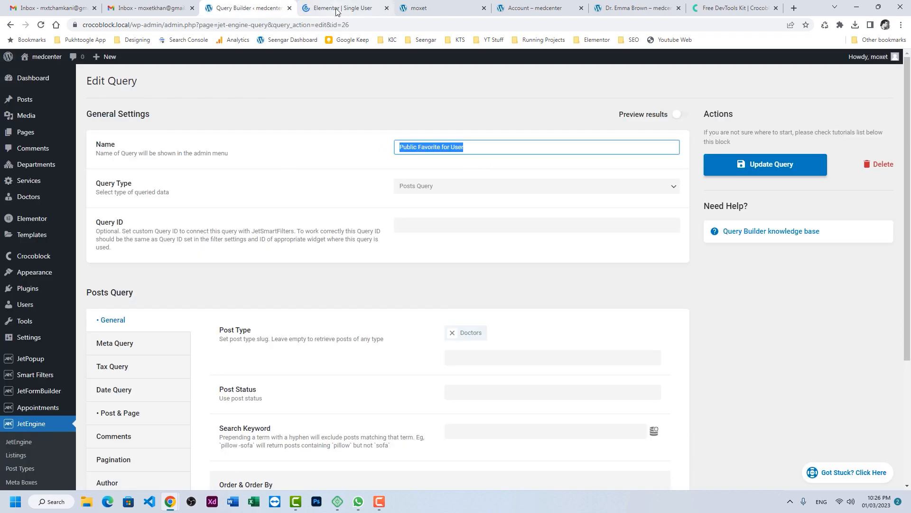
left_click(342, 8)
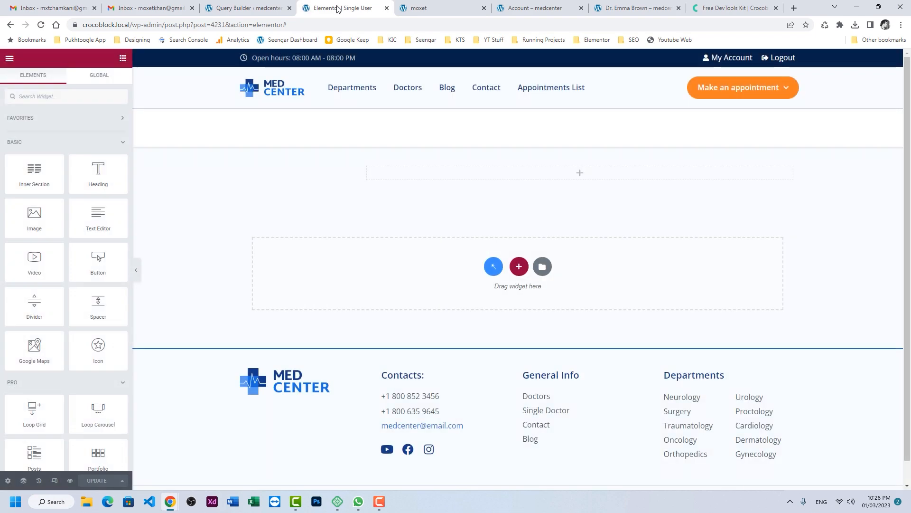
- Add a Listing Grid using the Doctor Field Template with Columns Number set to 2
type("list")
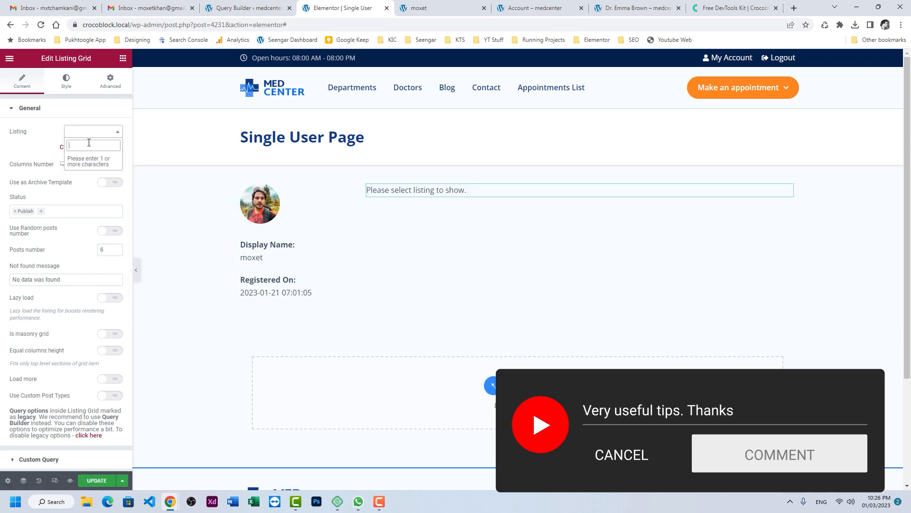
type("doct")
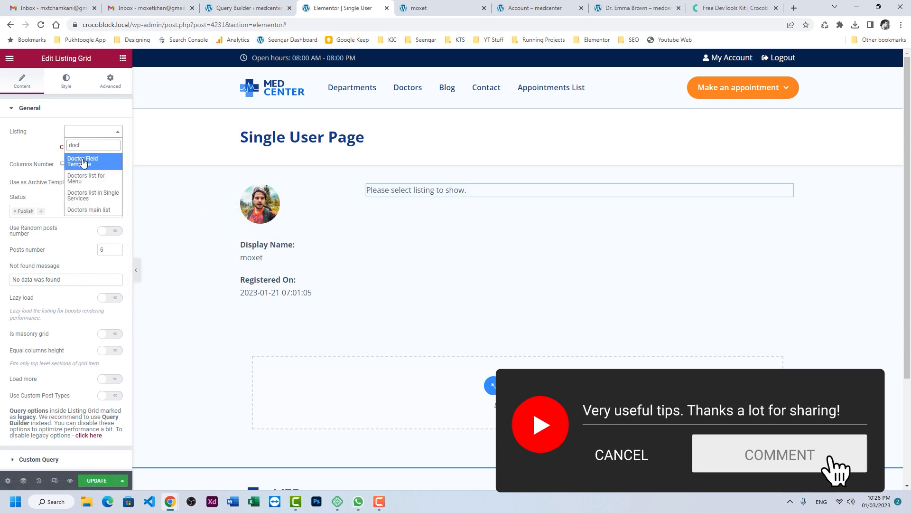
left_click(82, 161)
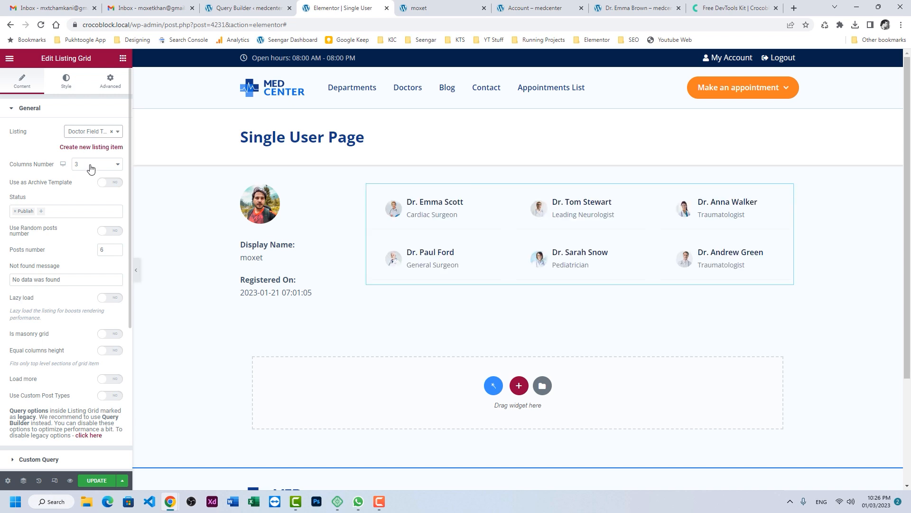
left_click(95, 164)
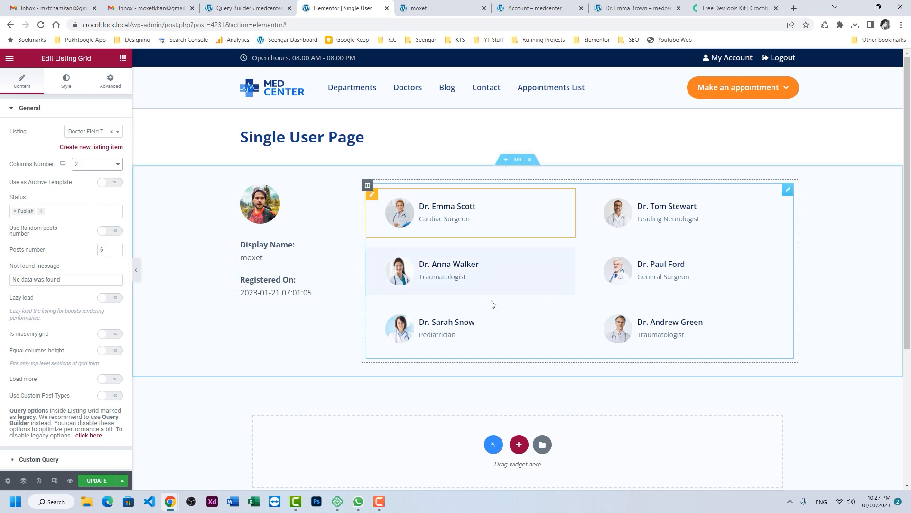
scroll("down", 3)
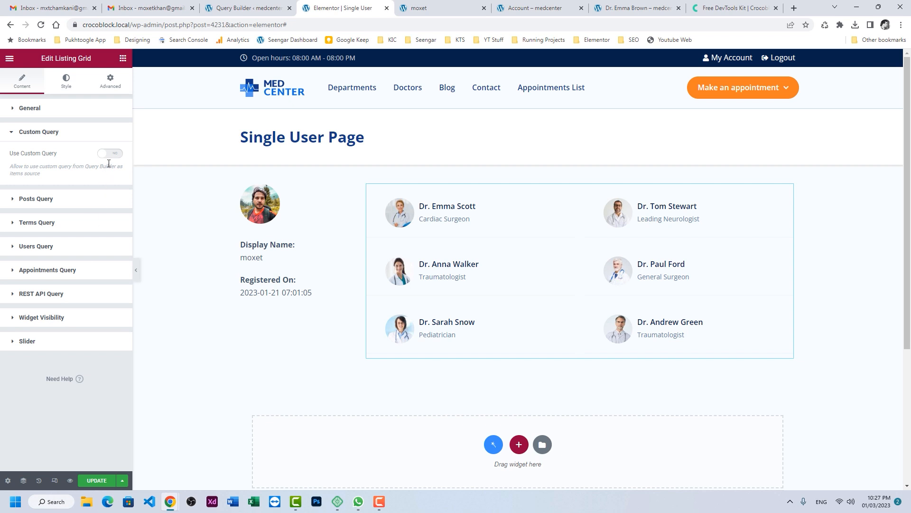
- Use the Public Favorite for User custom query as the listing's source and update the page
left_click(110, 153)
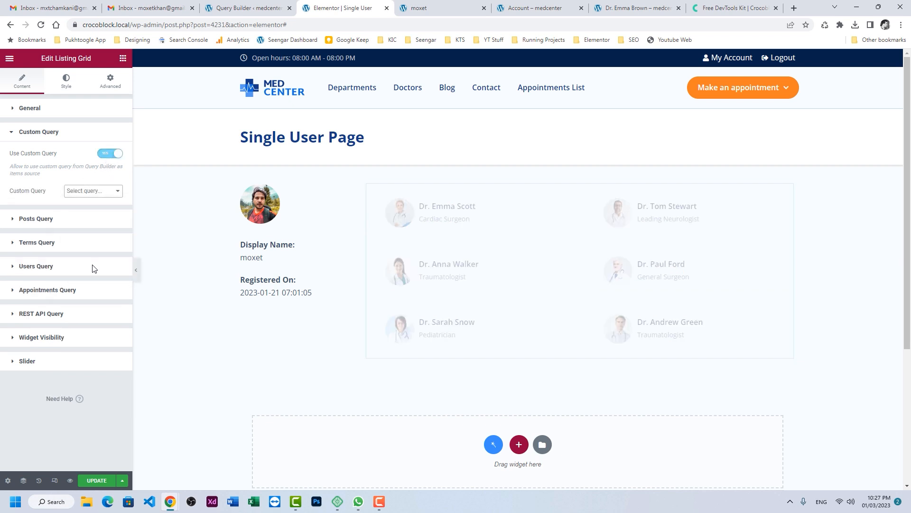
left_click(92, 191)
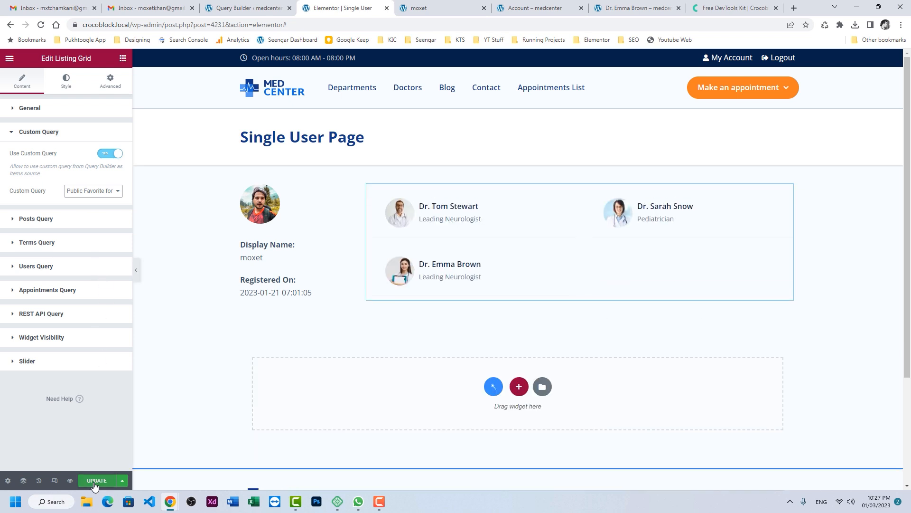
left_click(97, 483)
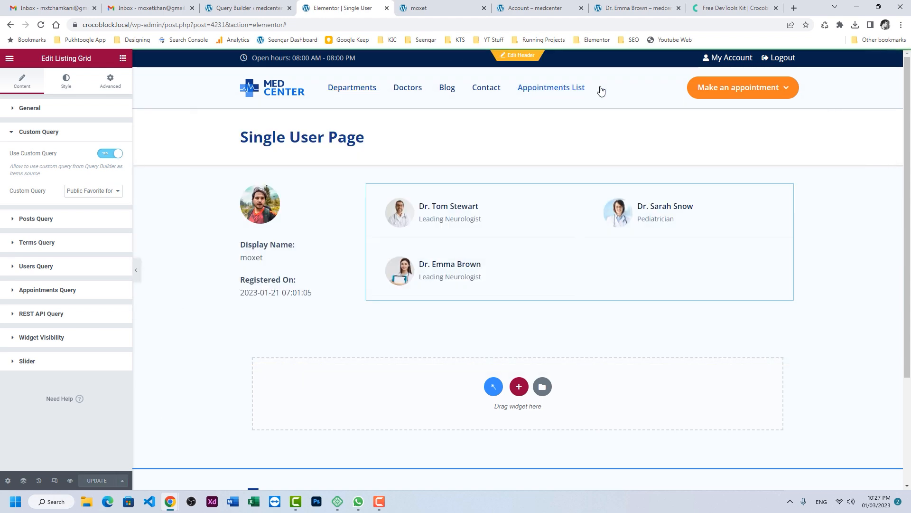
left_click(441, 7)
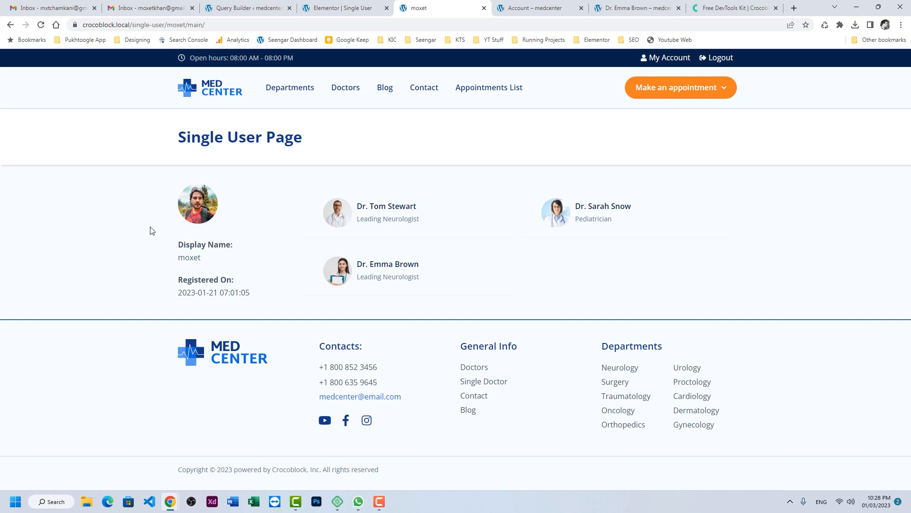
mouse_move(178, 259)
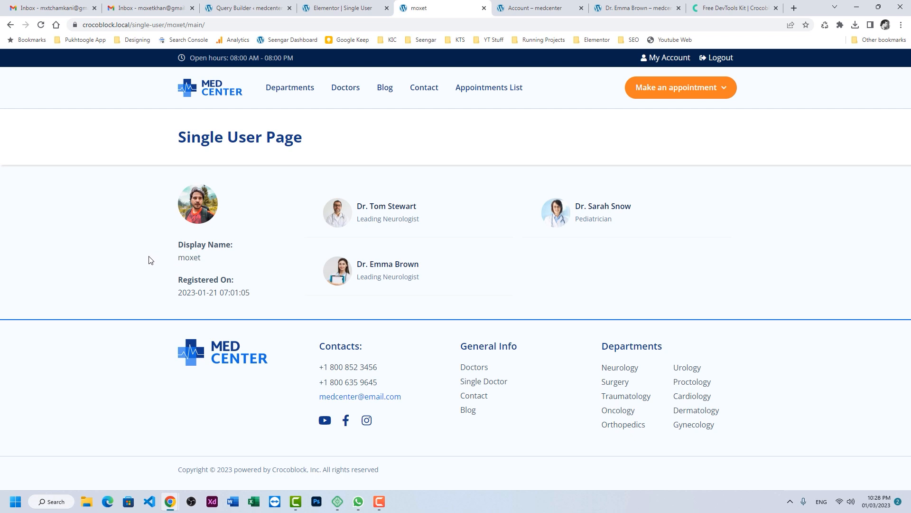
mouse_move(151, 245)
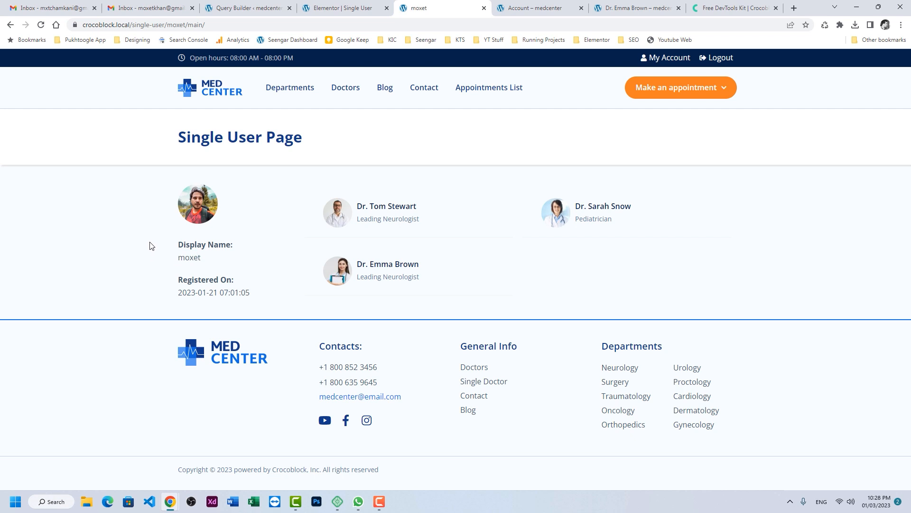
mouse_move(137, 375)
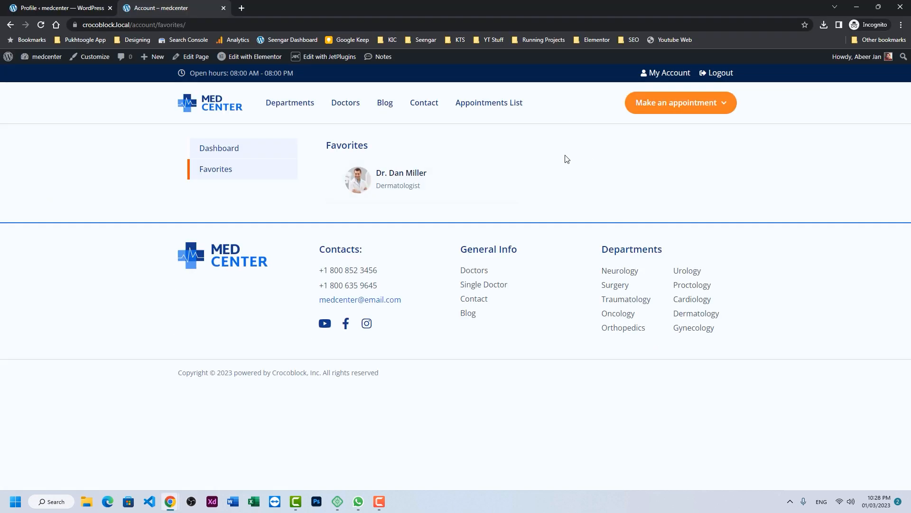
mouse_move(674, 184)
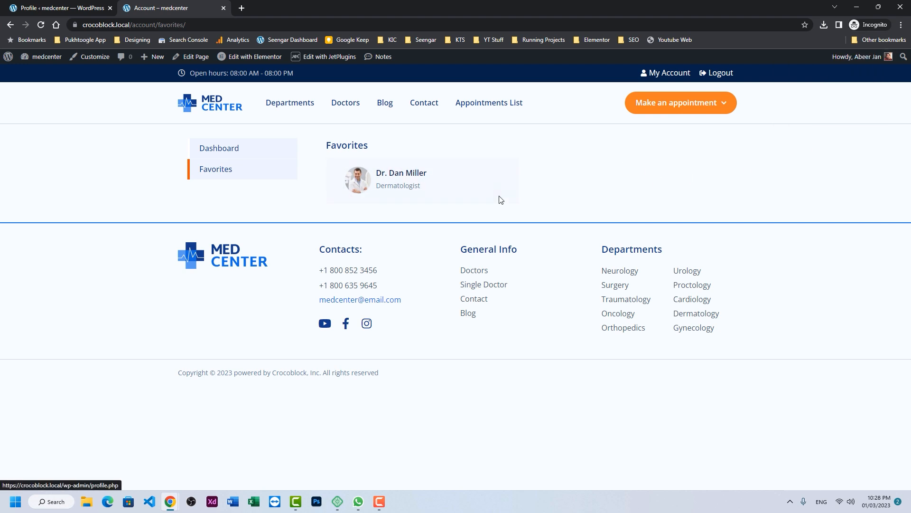
mouse_move(375, 175)
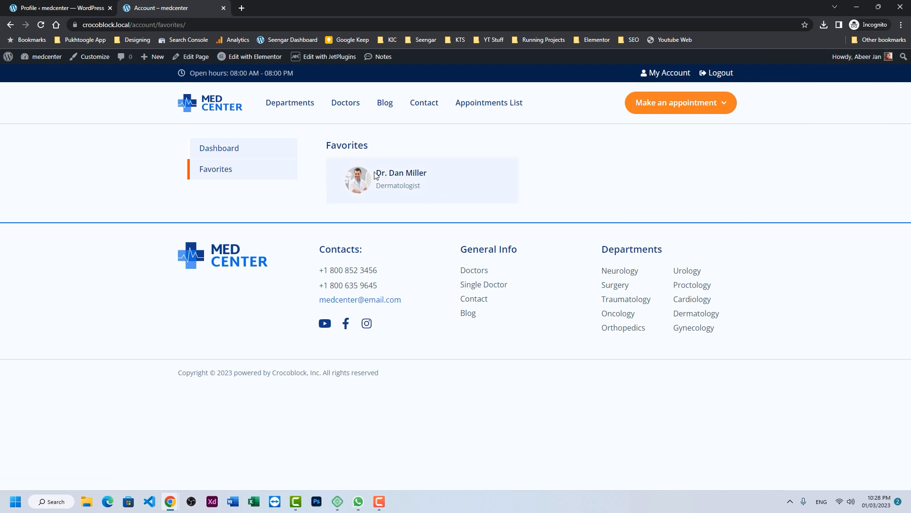
left_click_drag(377, 172, 420, 185)
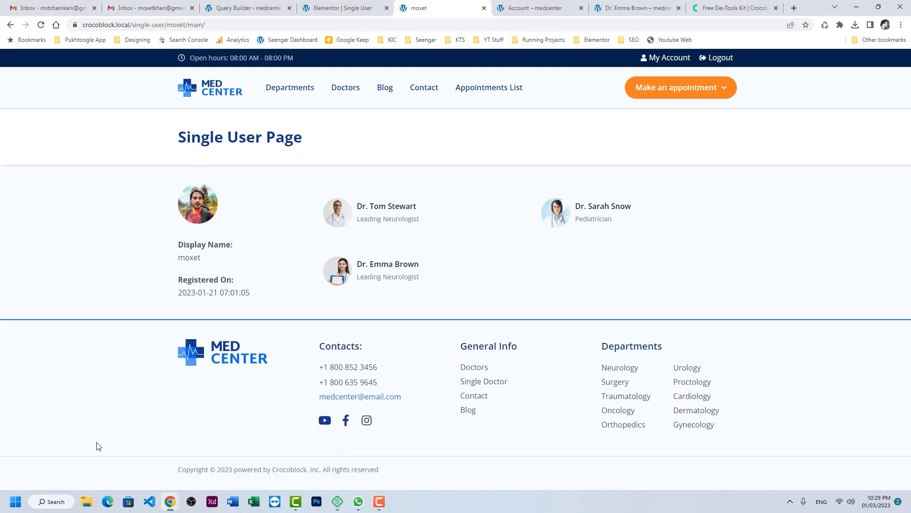
- Go to the /users/ directory and open the third user's single user page
left_click(169, 24)
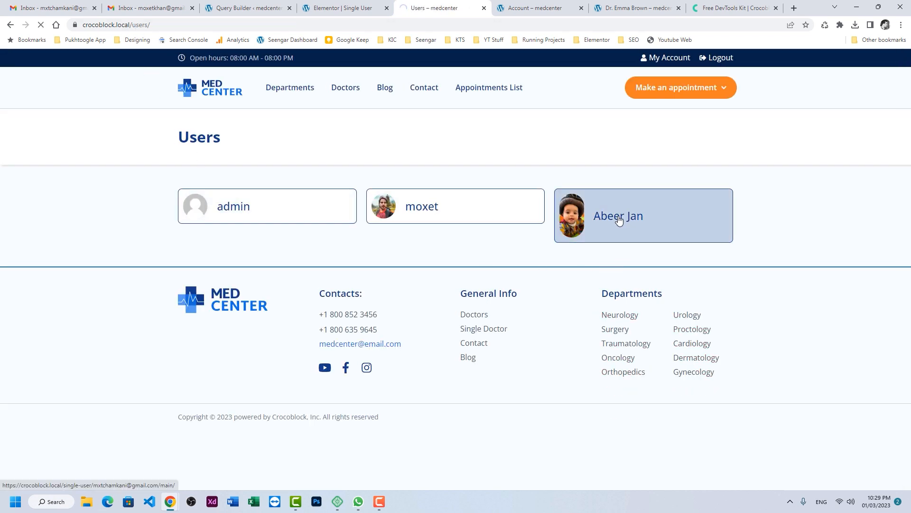
left_click(618, 215)
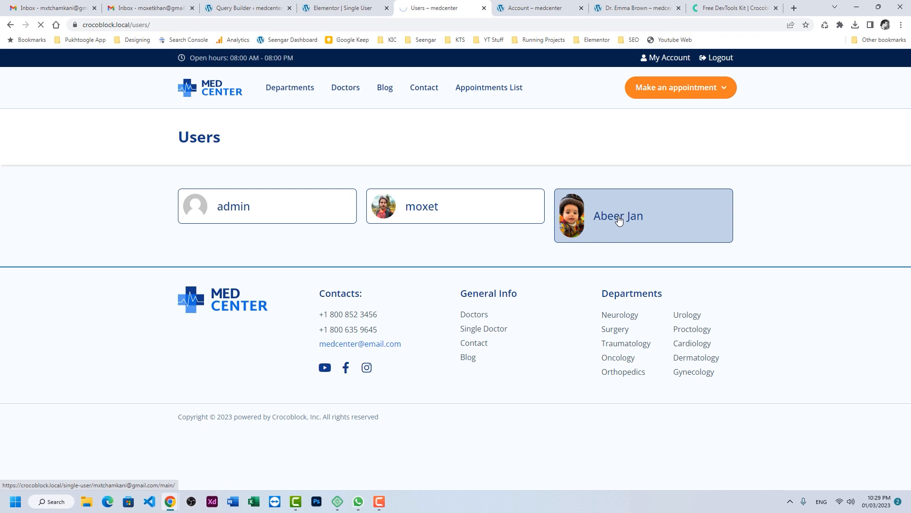
left_click(618, 216)
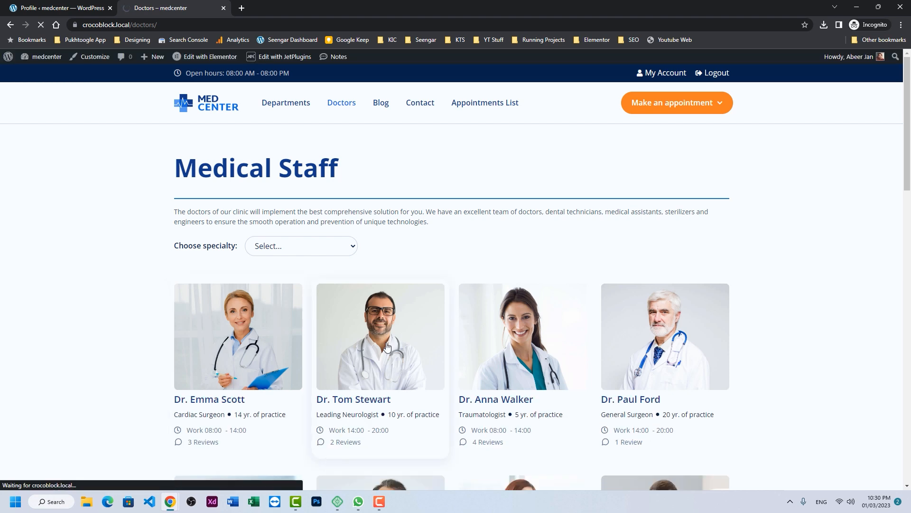
left_click(380, 336)
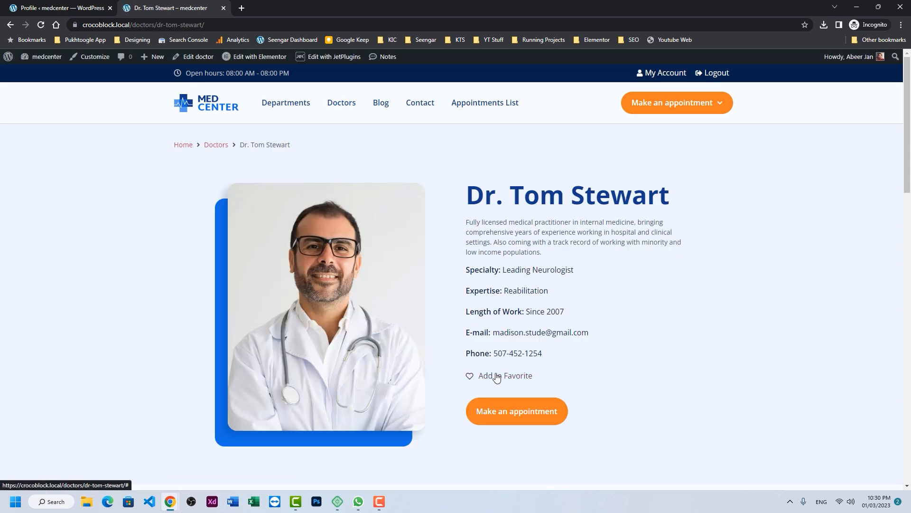
left_click(498, 375)
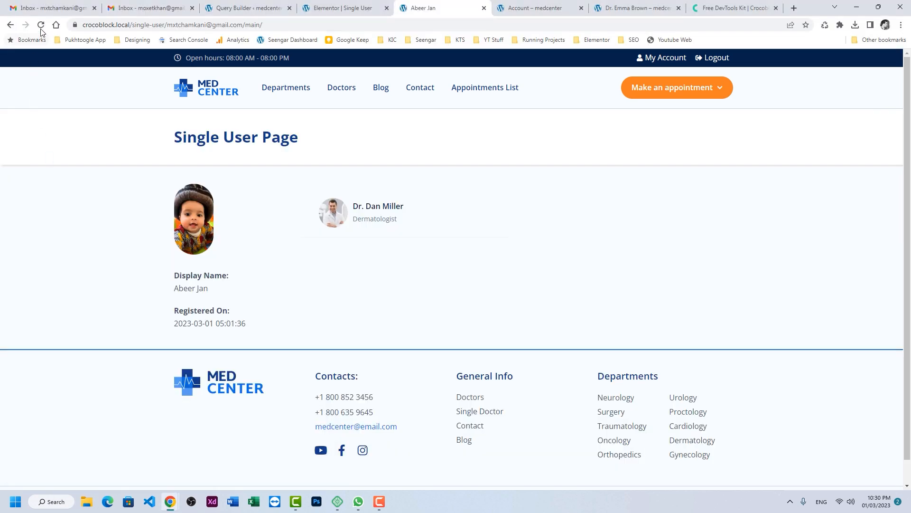
left_click(41, 32)
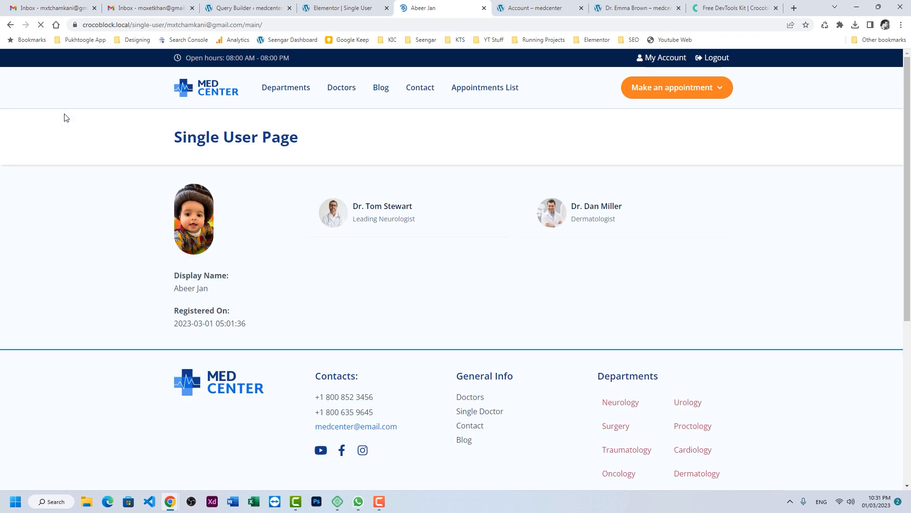